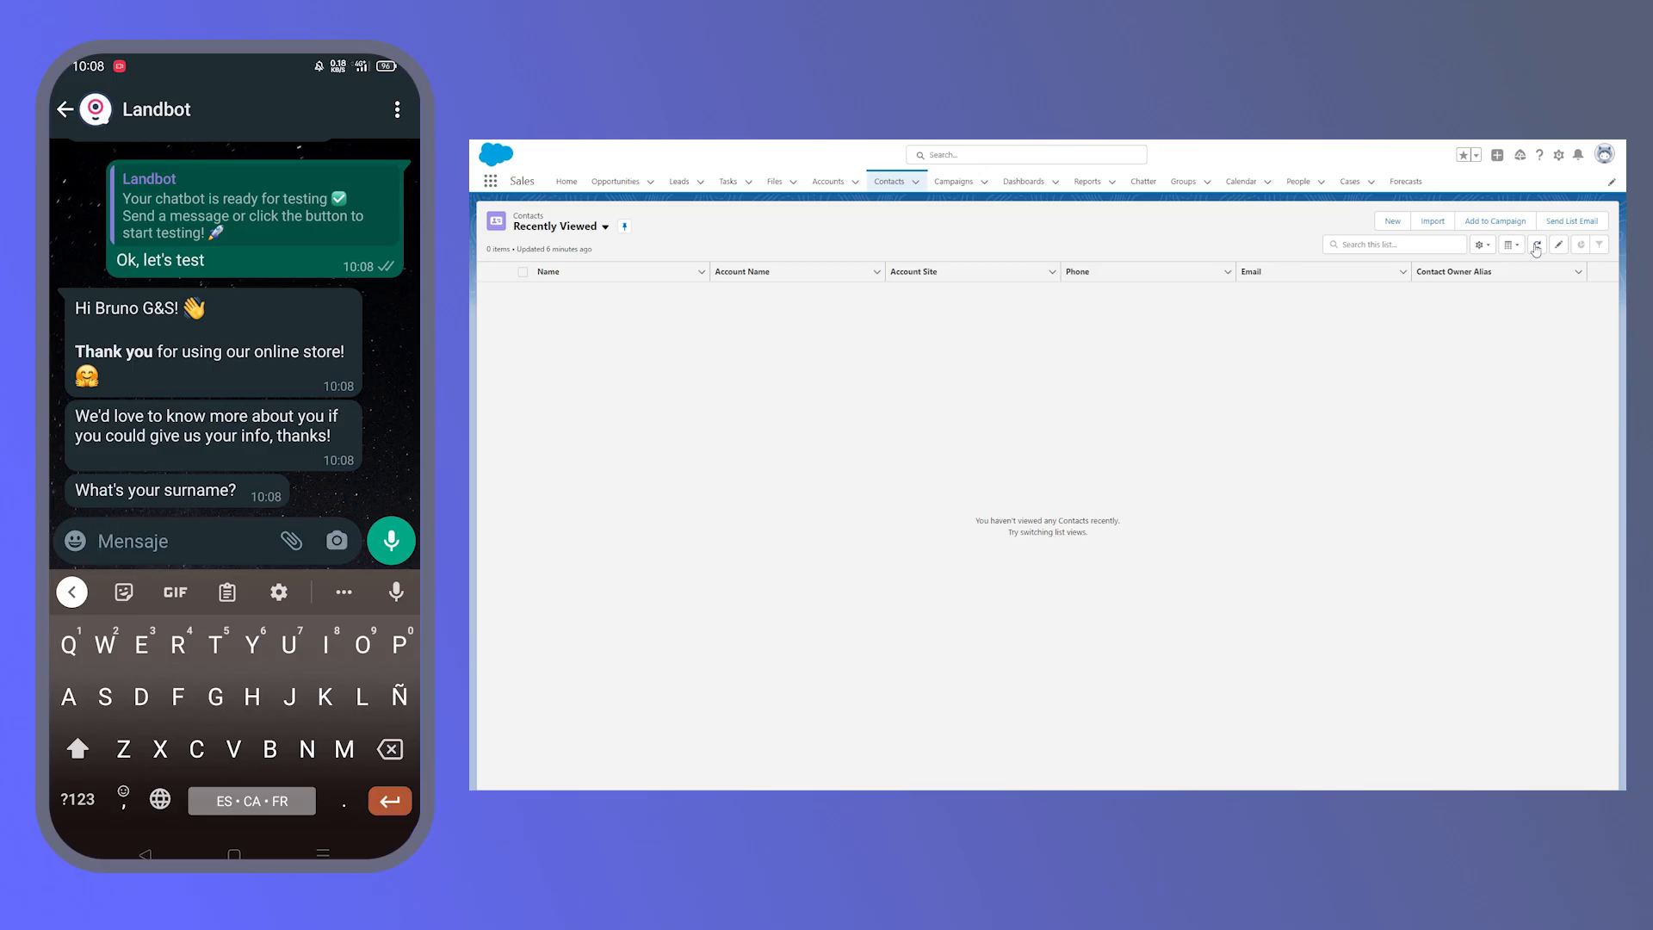
Reply Gastebled to the bot's surname question and move on to the email answer.
{"action": "type", "text": "Gastebled"}
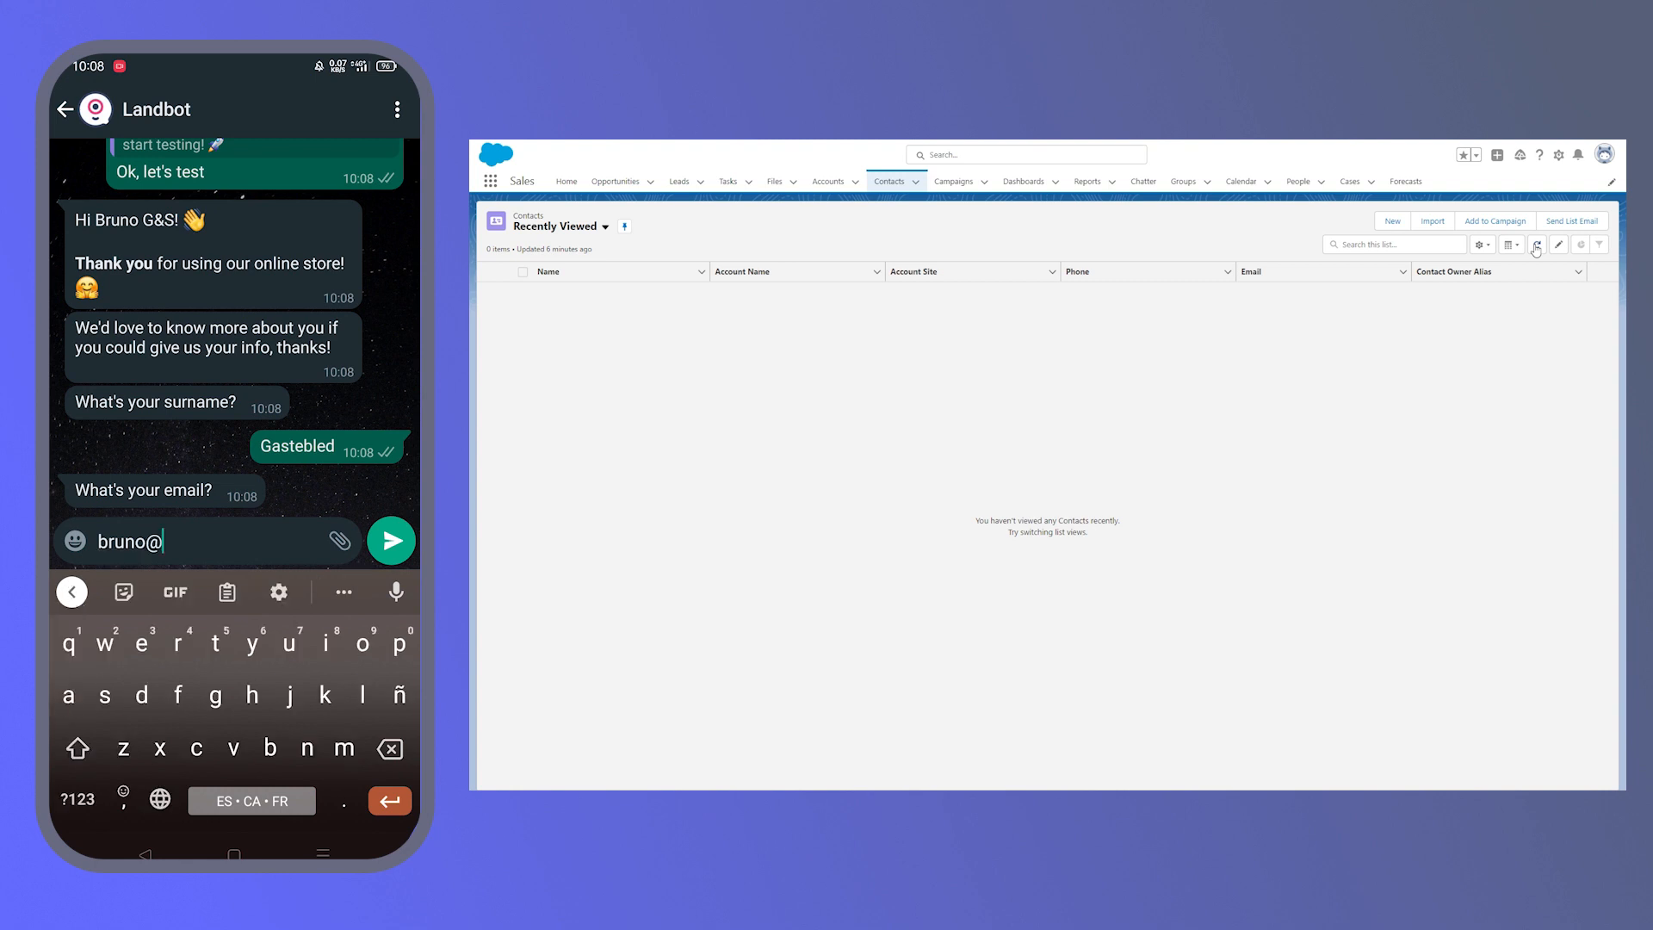
{"action": "left_click", "coordinate": [390, 539]}
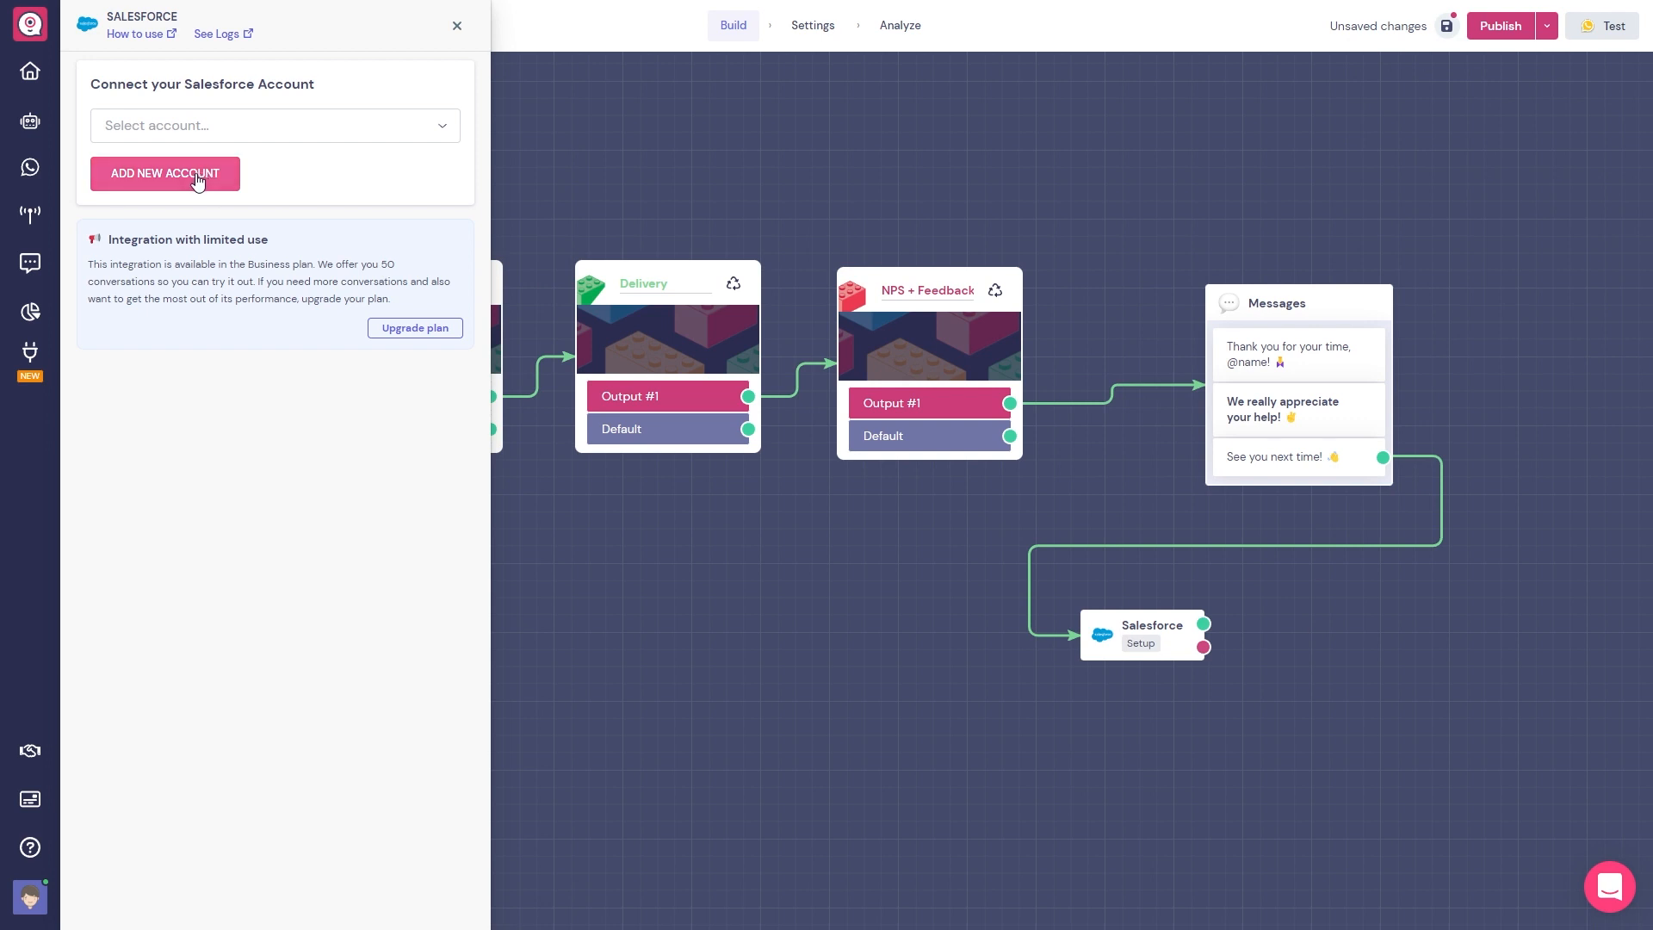
Authorize a new Salesforce account for the block and bring up its event list.
{"action": "left_click", "coordinate": [165, 172]}
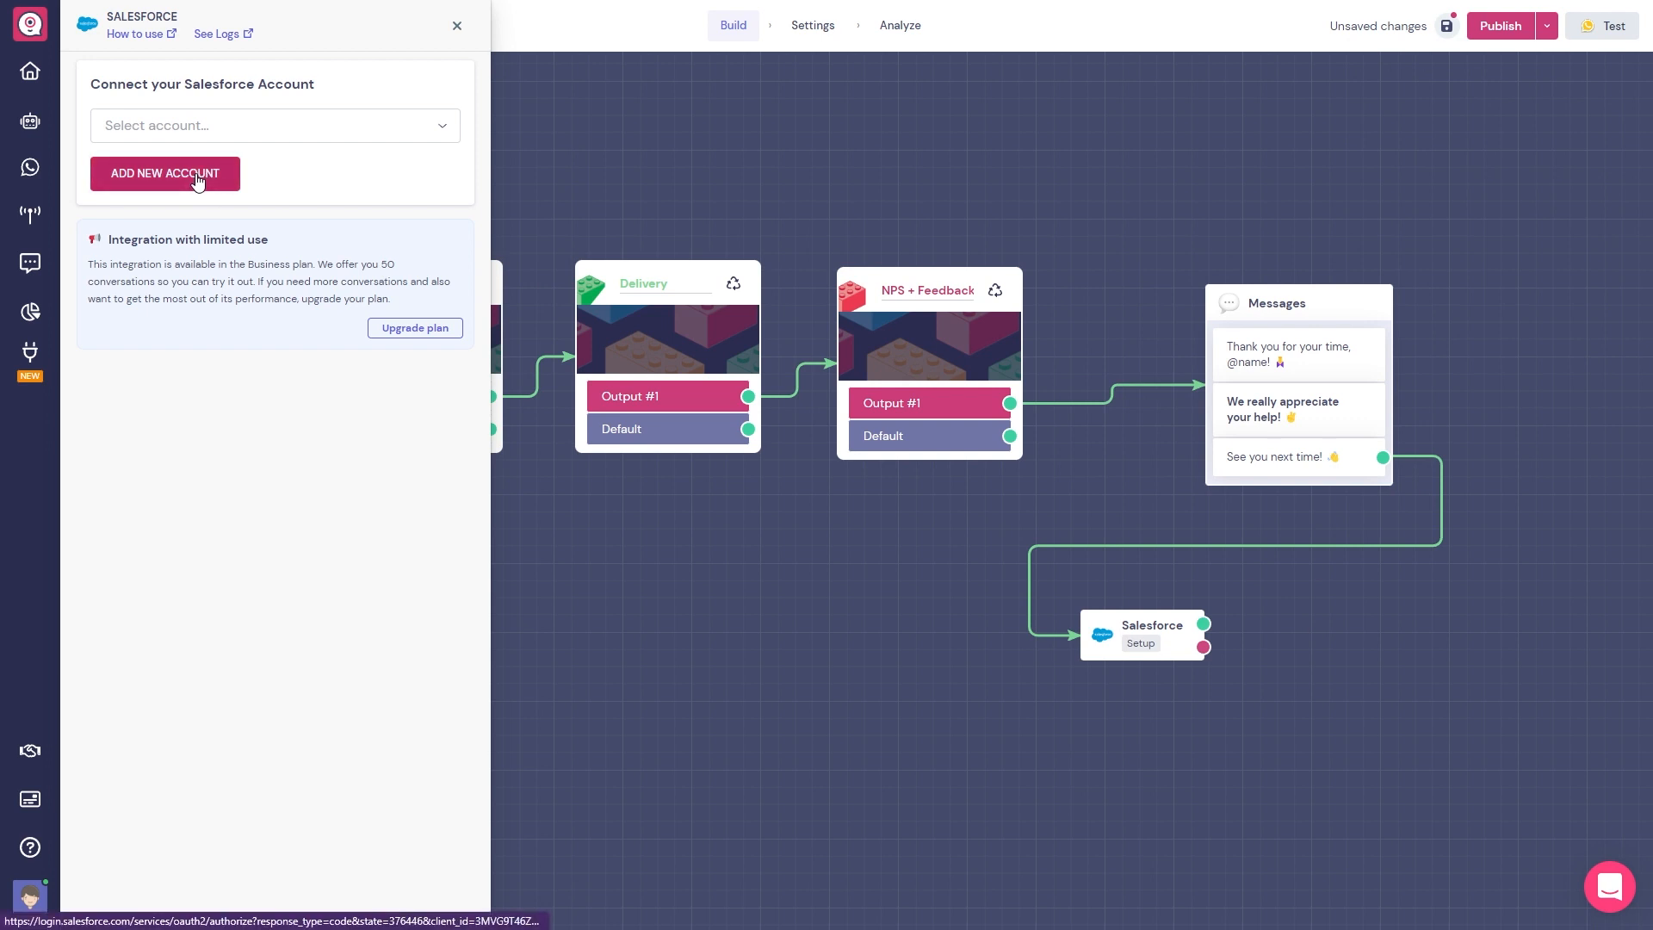
{"action": "left_click", "coordinate": [165, 172]}
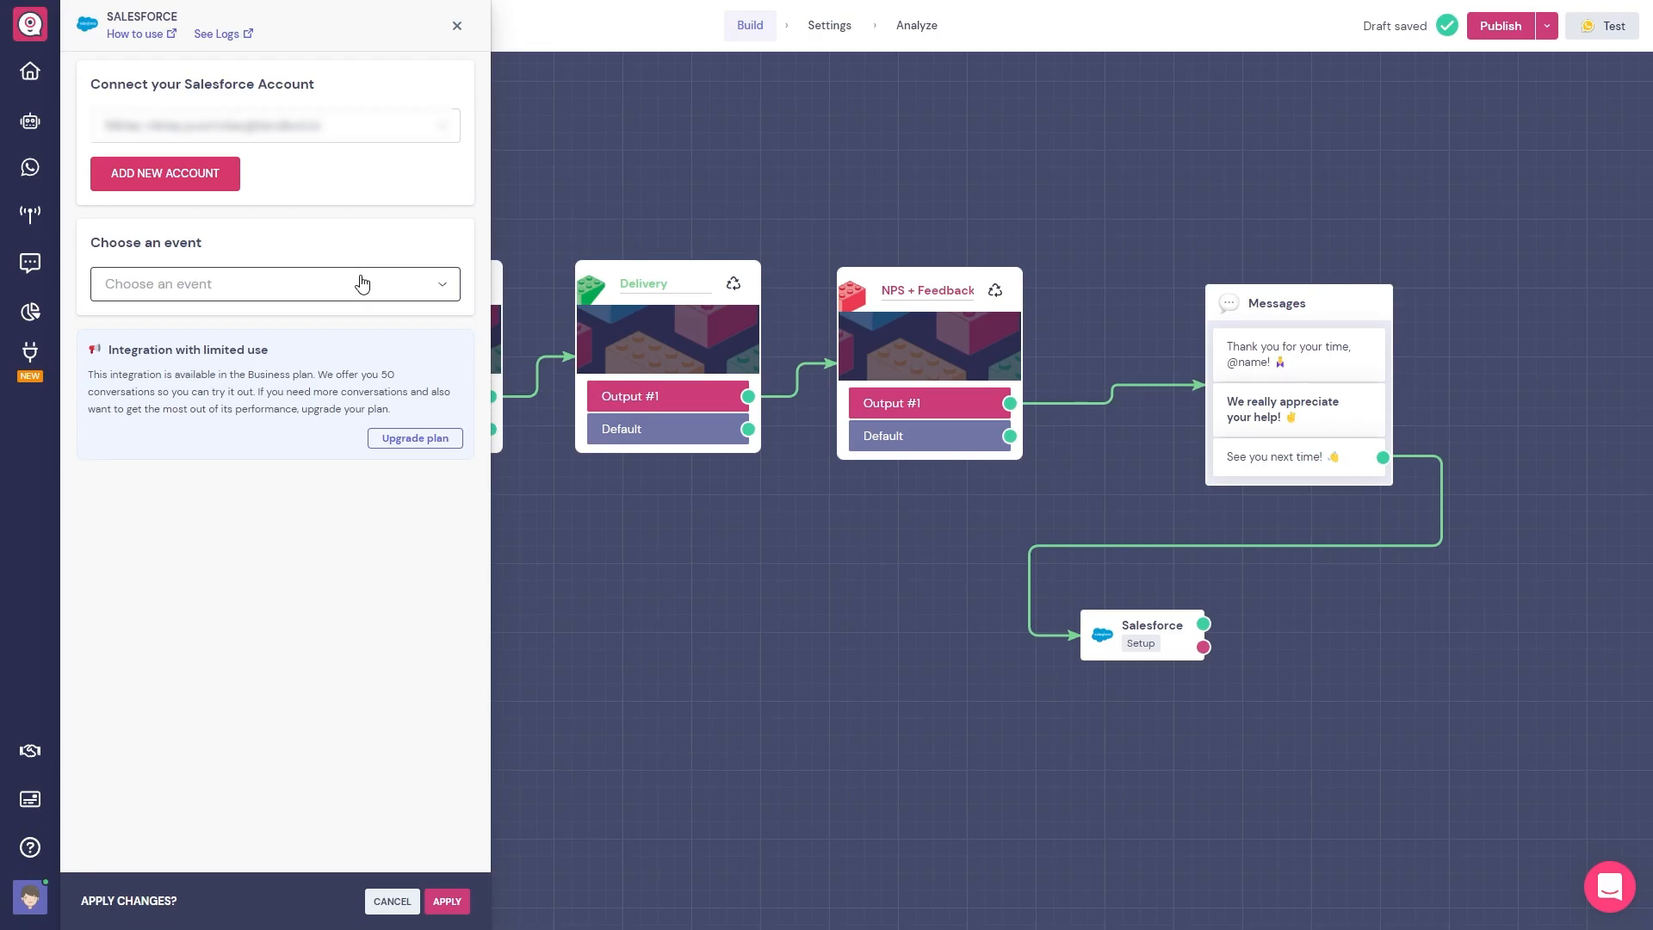
{"action": "left_click", "coordinate": [273, 284]}
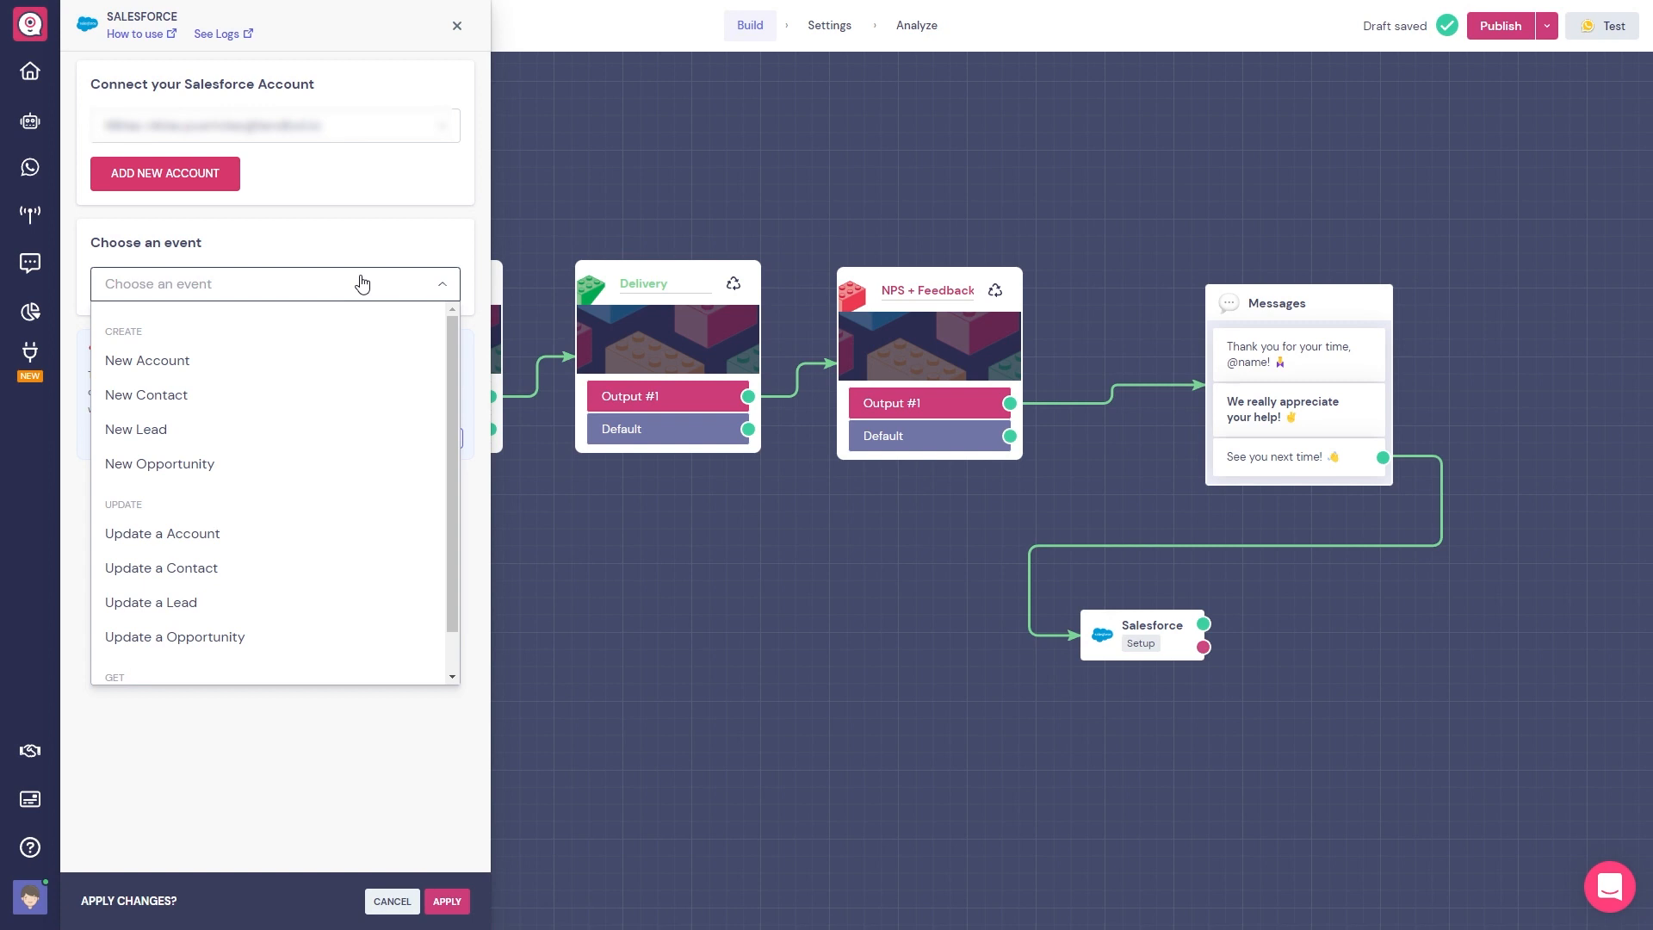
{"action": "mouse_move", "coordinate": [101, 316]}
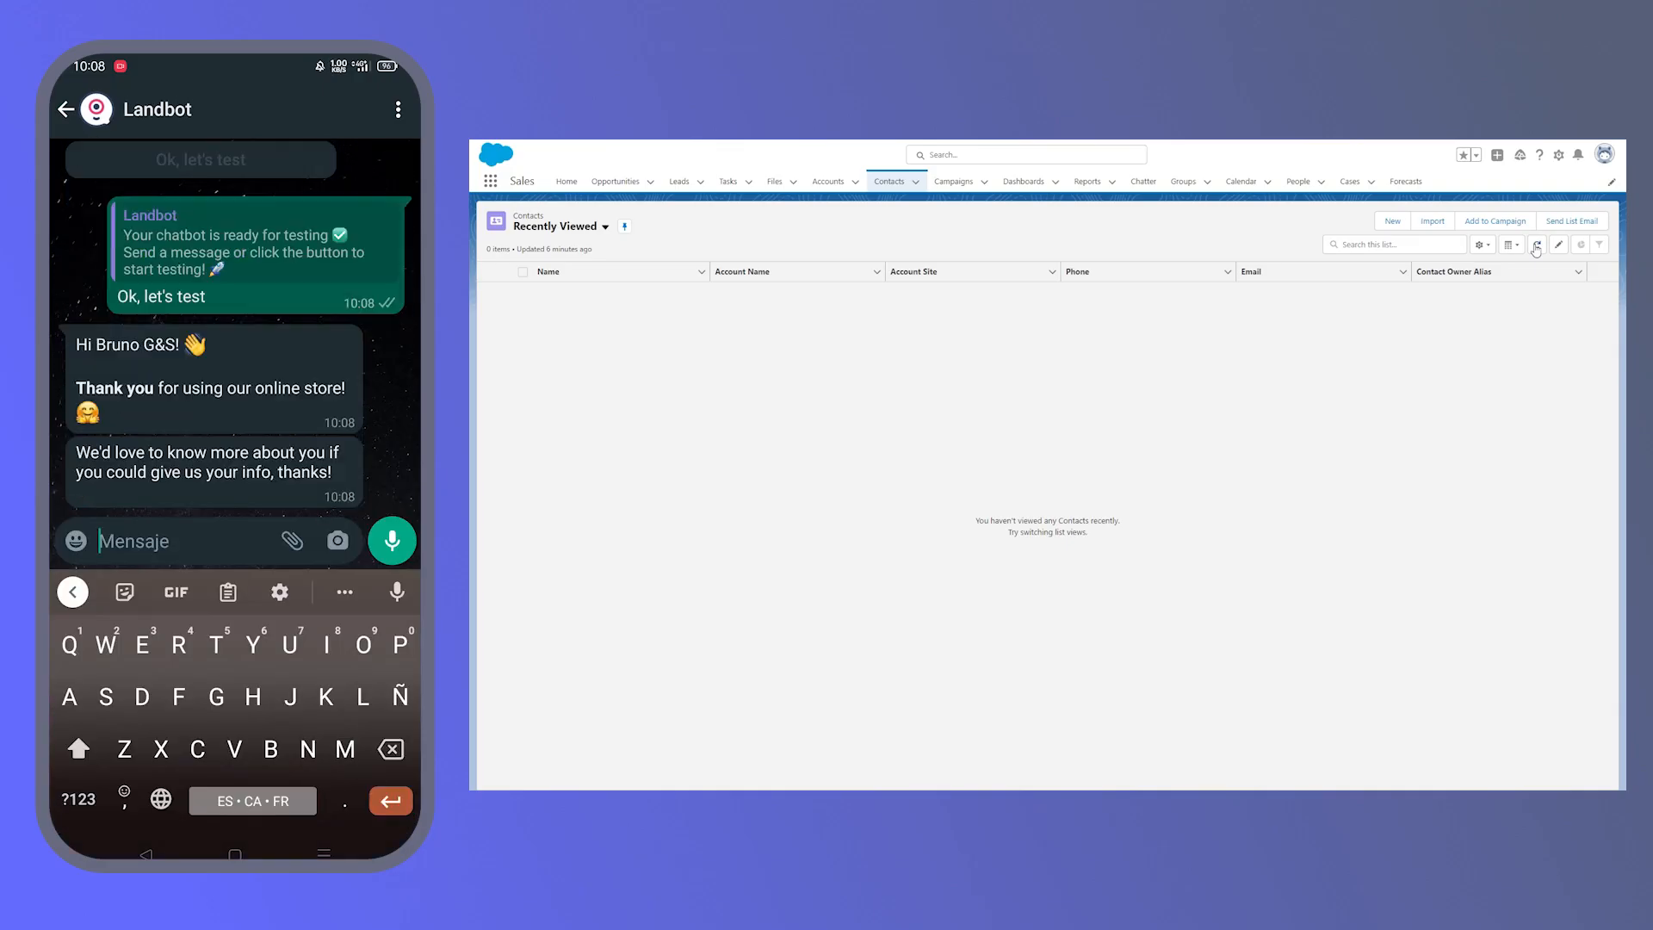
{"action": "type", "text": "Gastebled.com"}
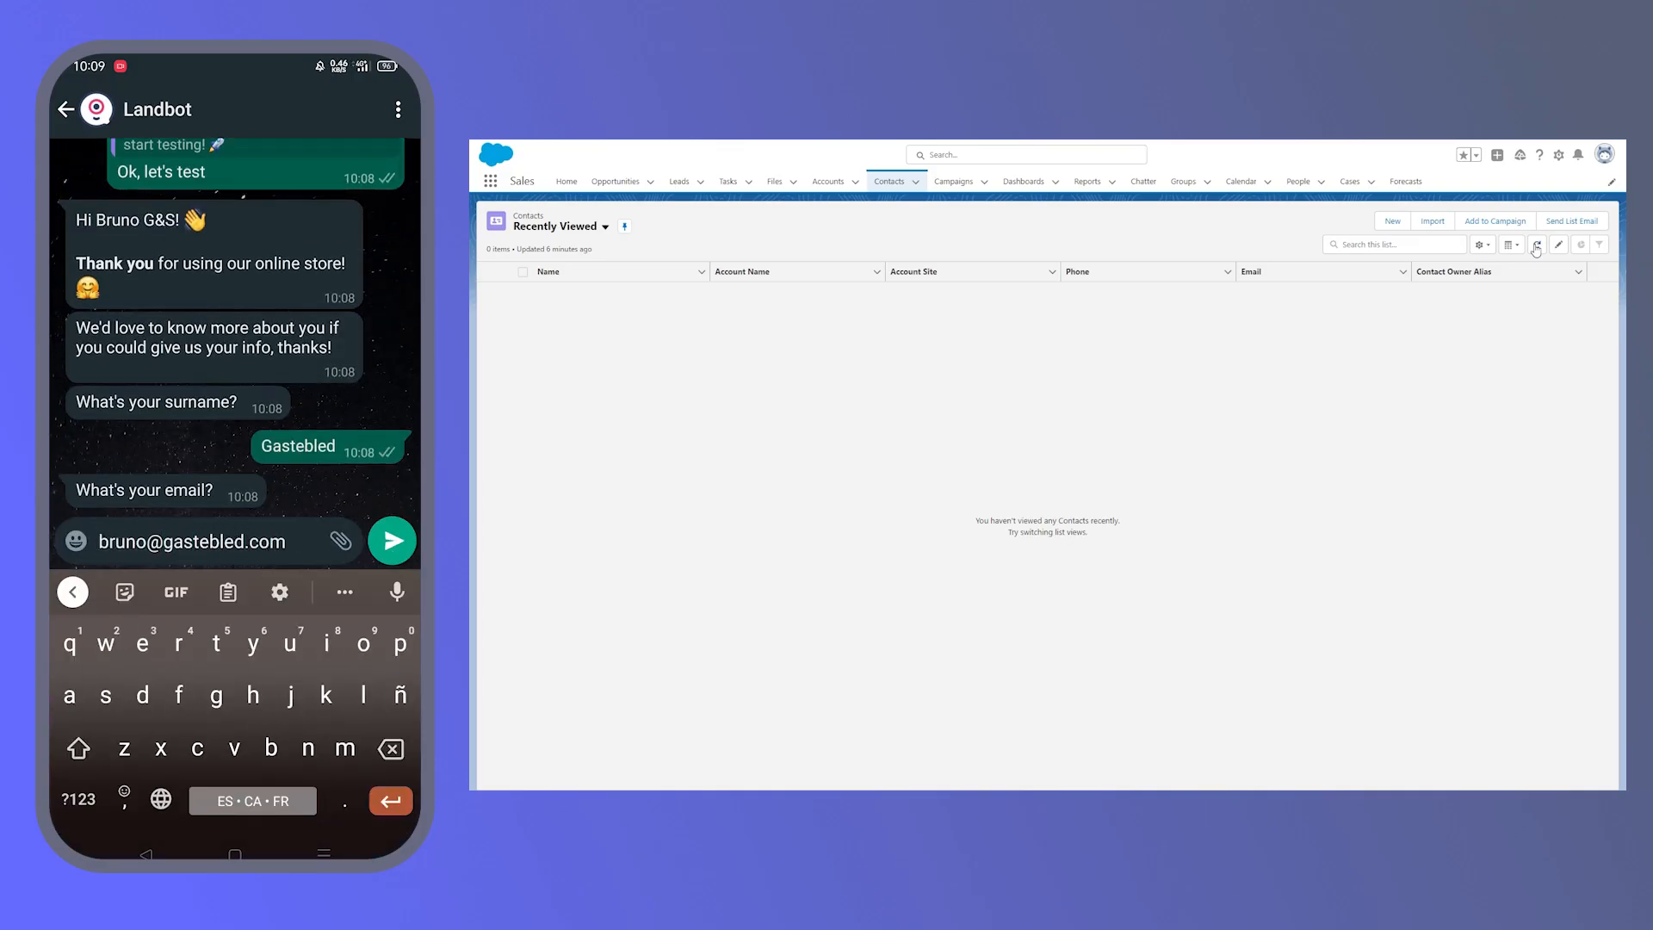
{"action": "left_click", "coordinate": [391, 540]}
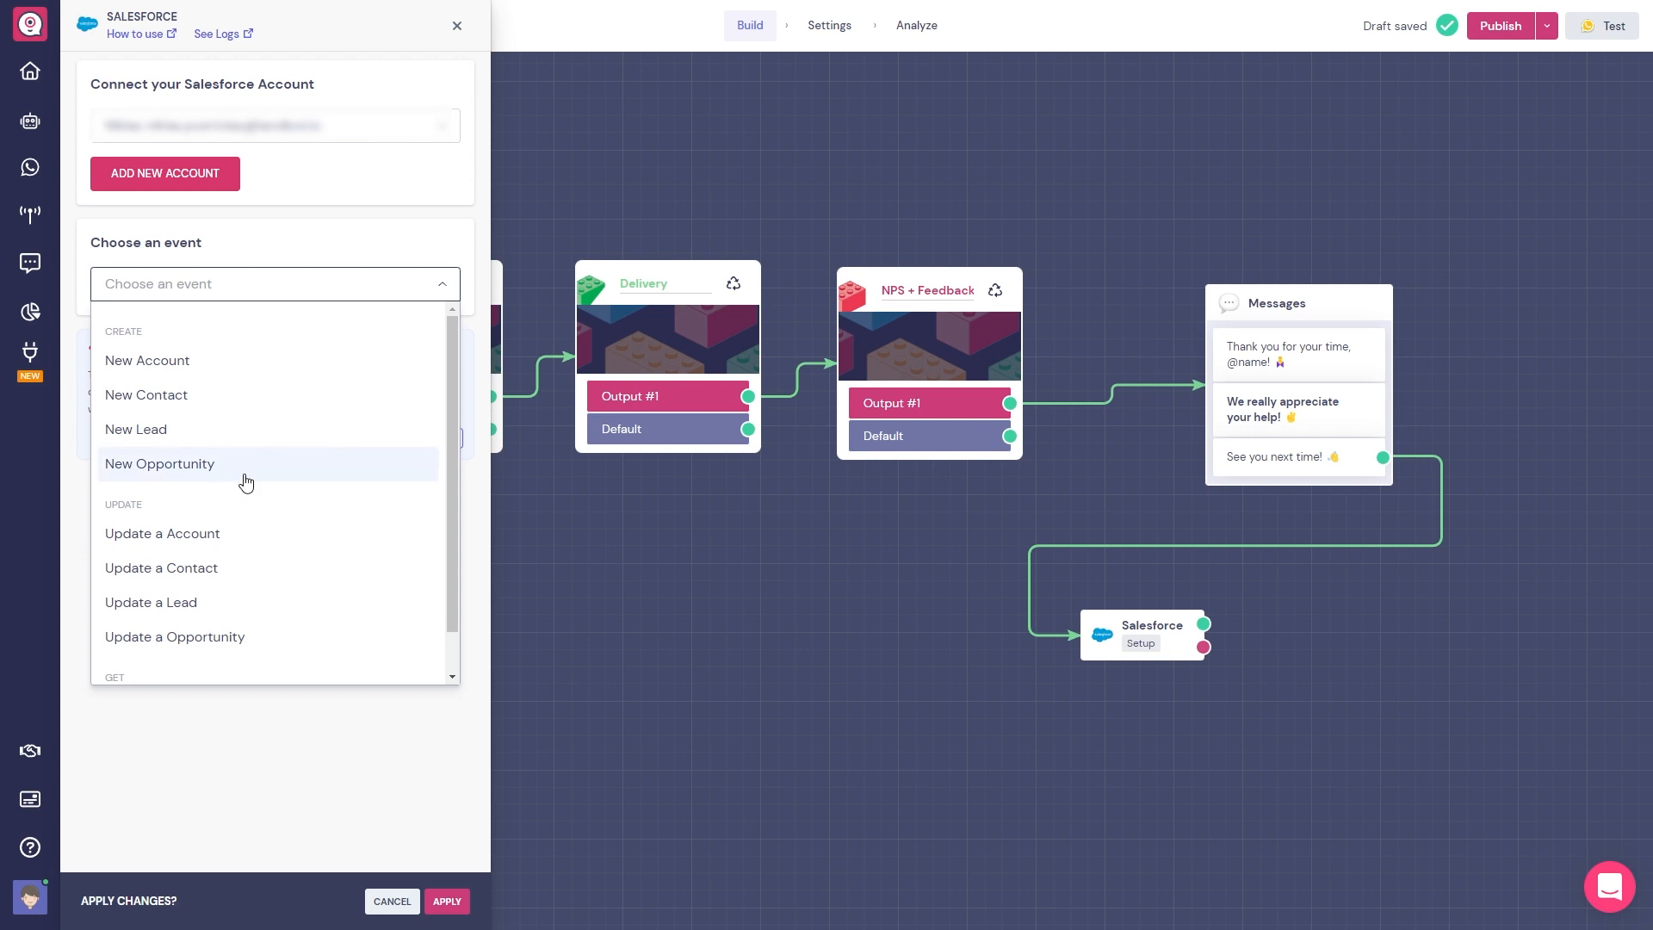
Set the event to New Contact with first name from the name variable, last name Puertolas, and an extra field.
{"action": "left_click", "coordinate": [145, 394]}
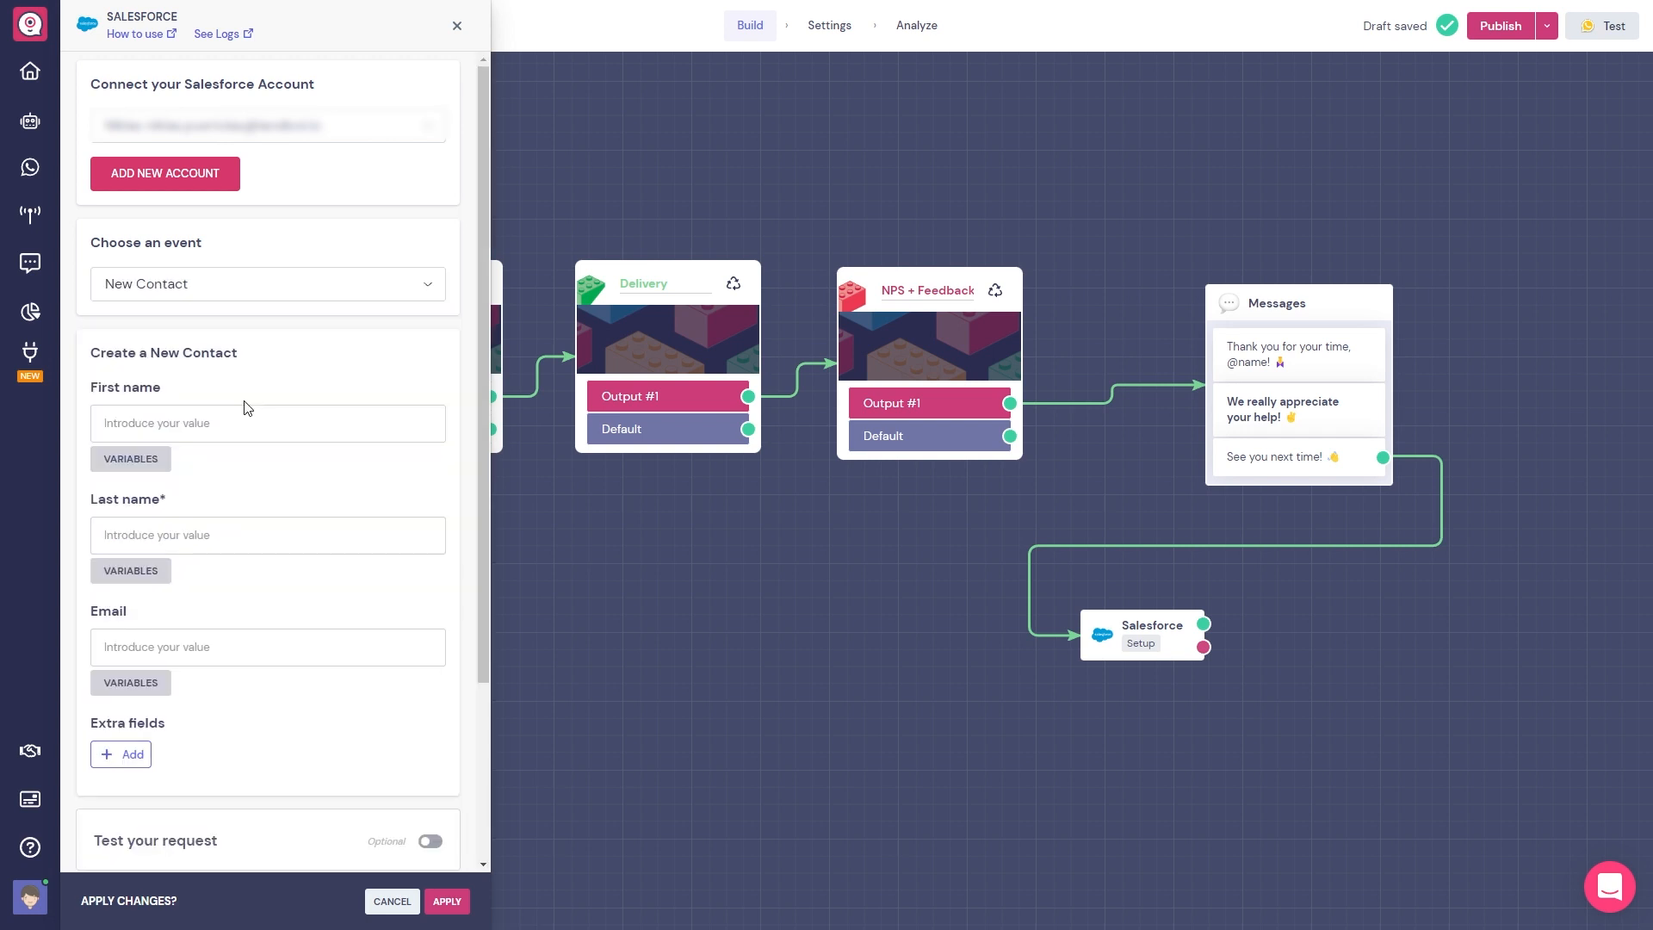
{"action": "mouse_move", "coordinate": [251, 420]}
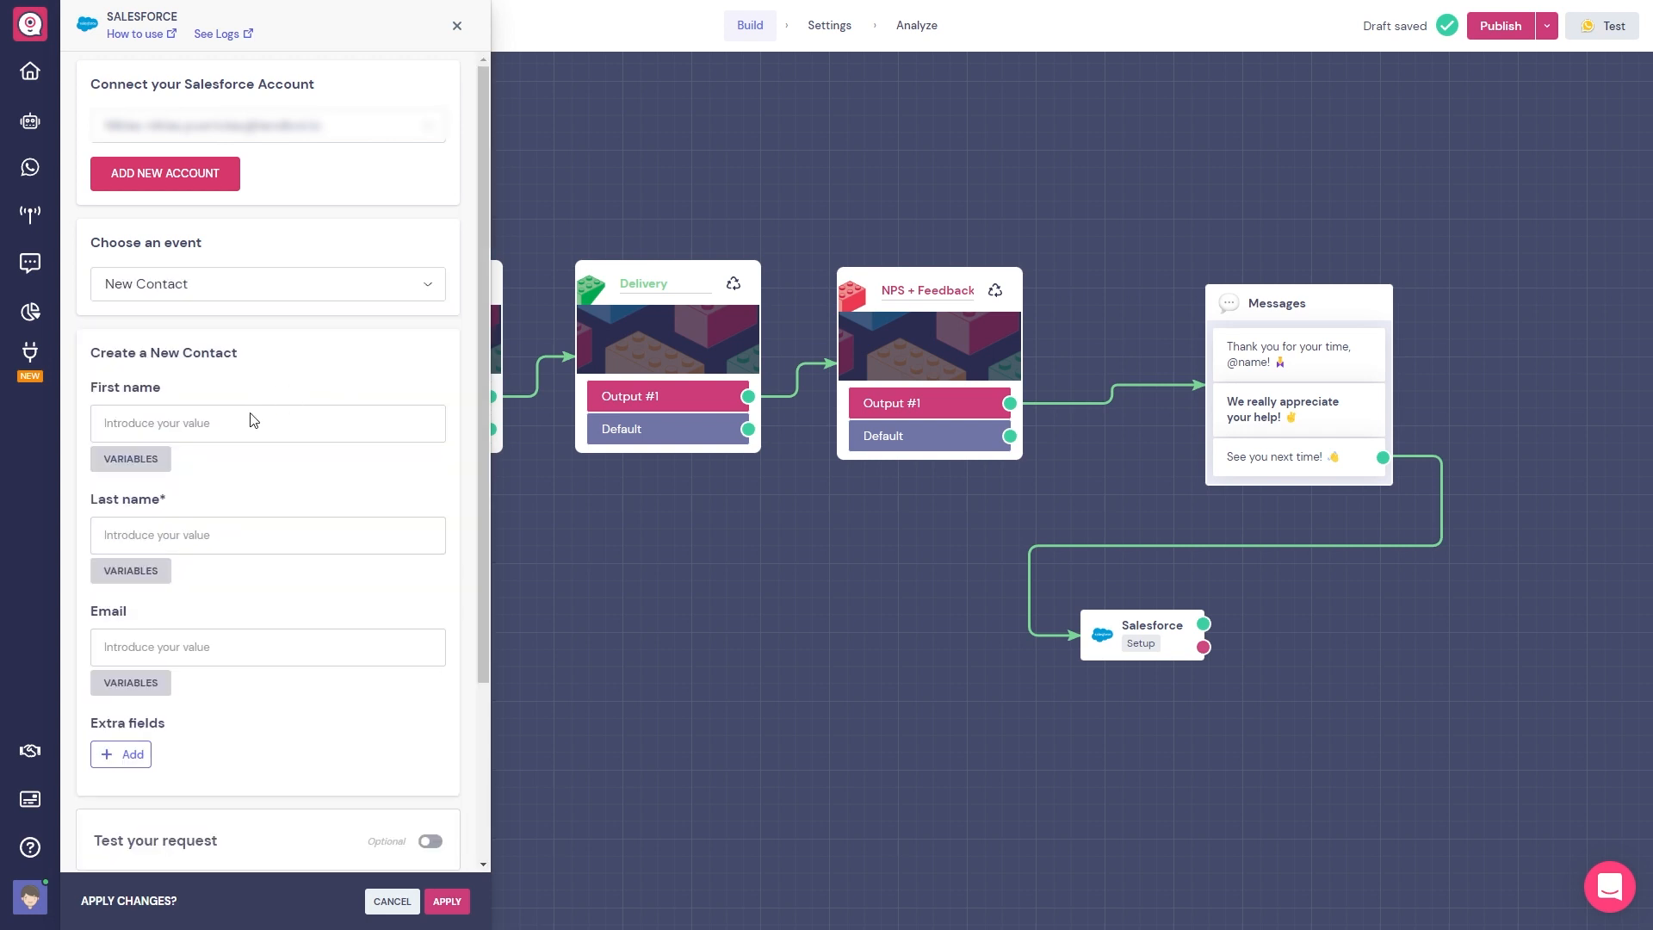
{"action": "type", "text": "name"}
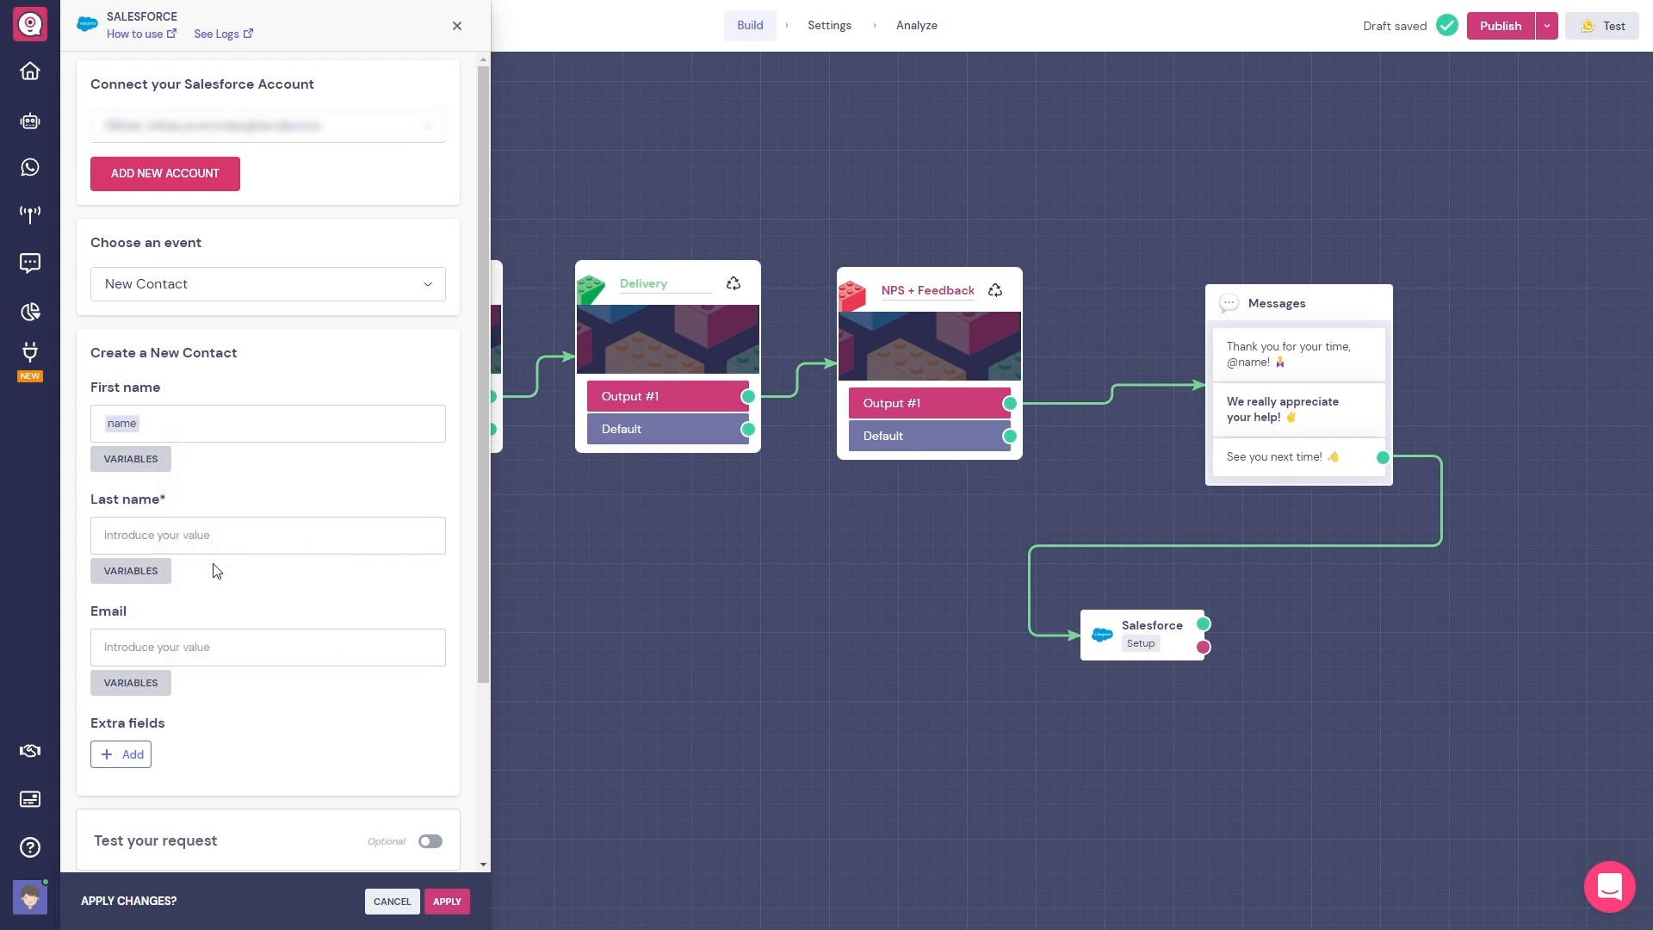
{"action": "left_click", "coordinate": [267, 534]}
{"action": "type", "text": "Puertolas"}
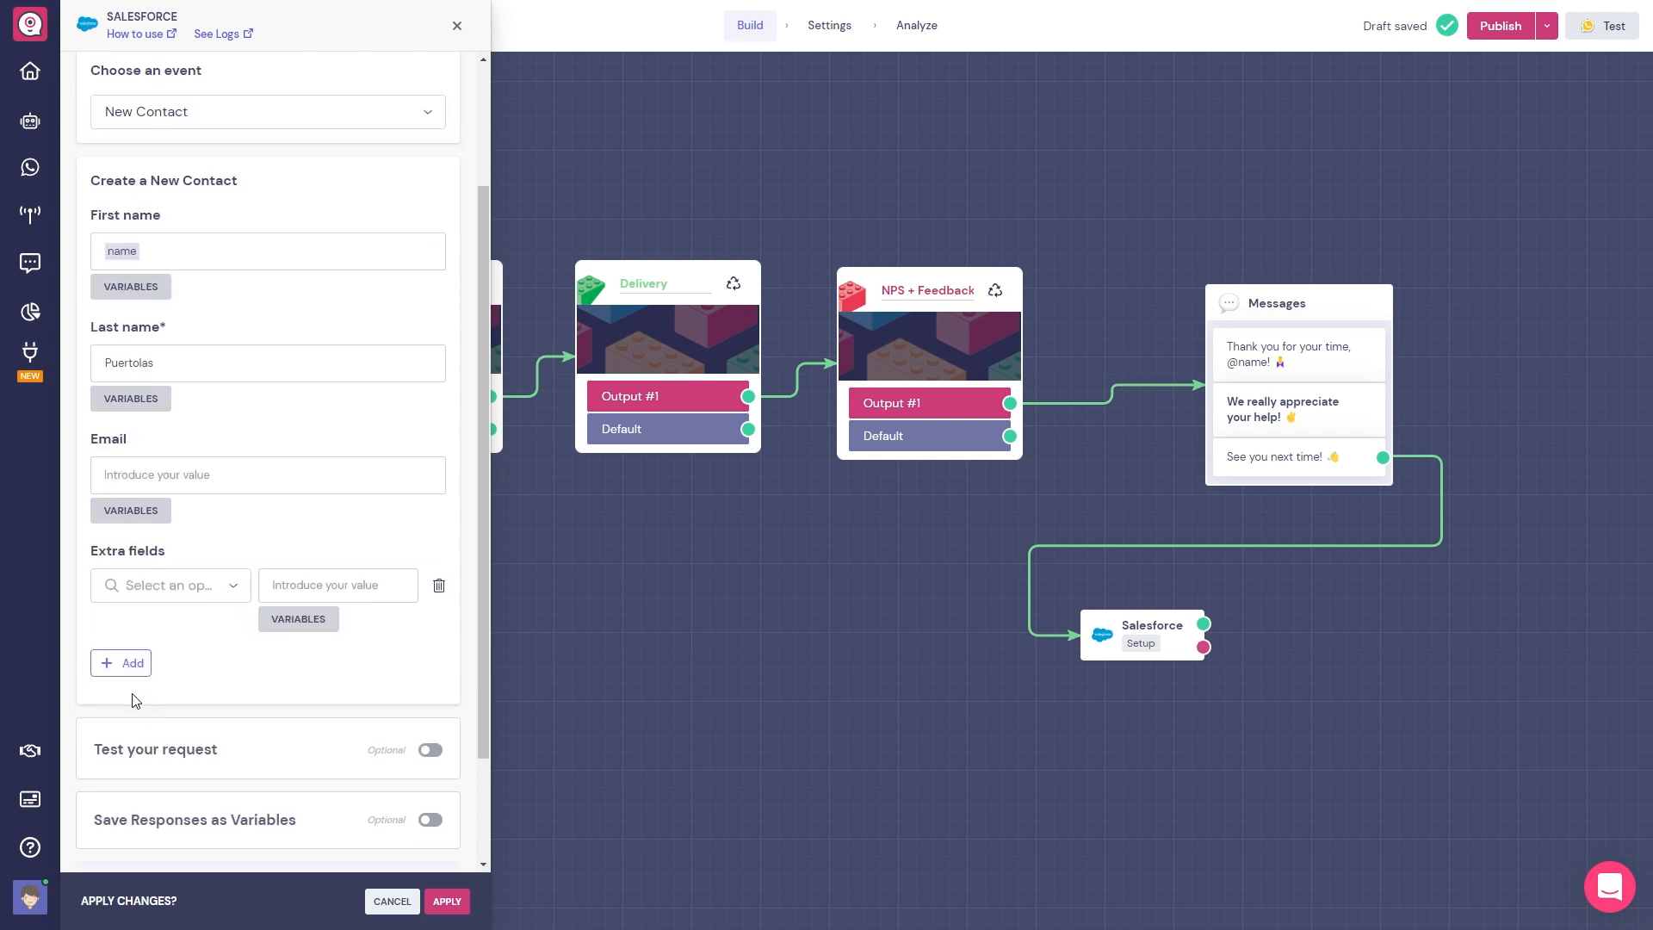
{"action": "left_click", "coordinate": [163, 586]}
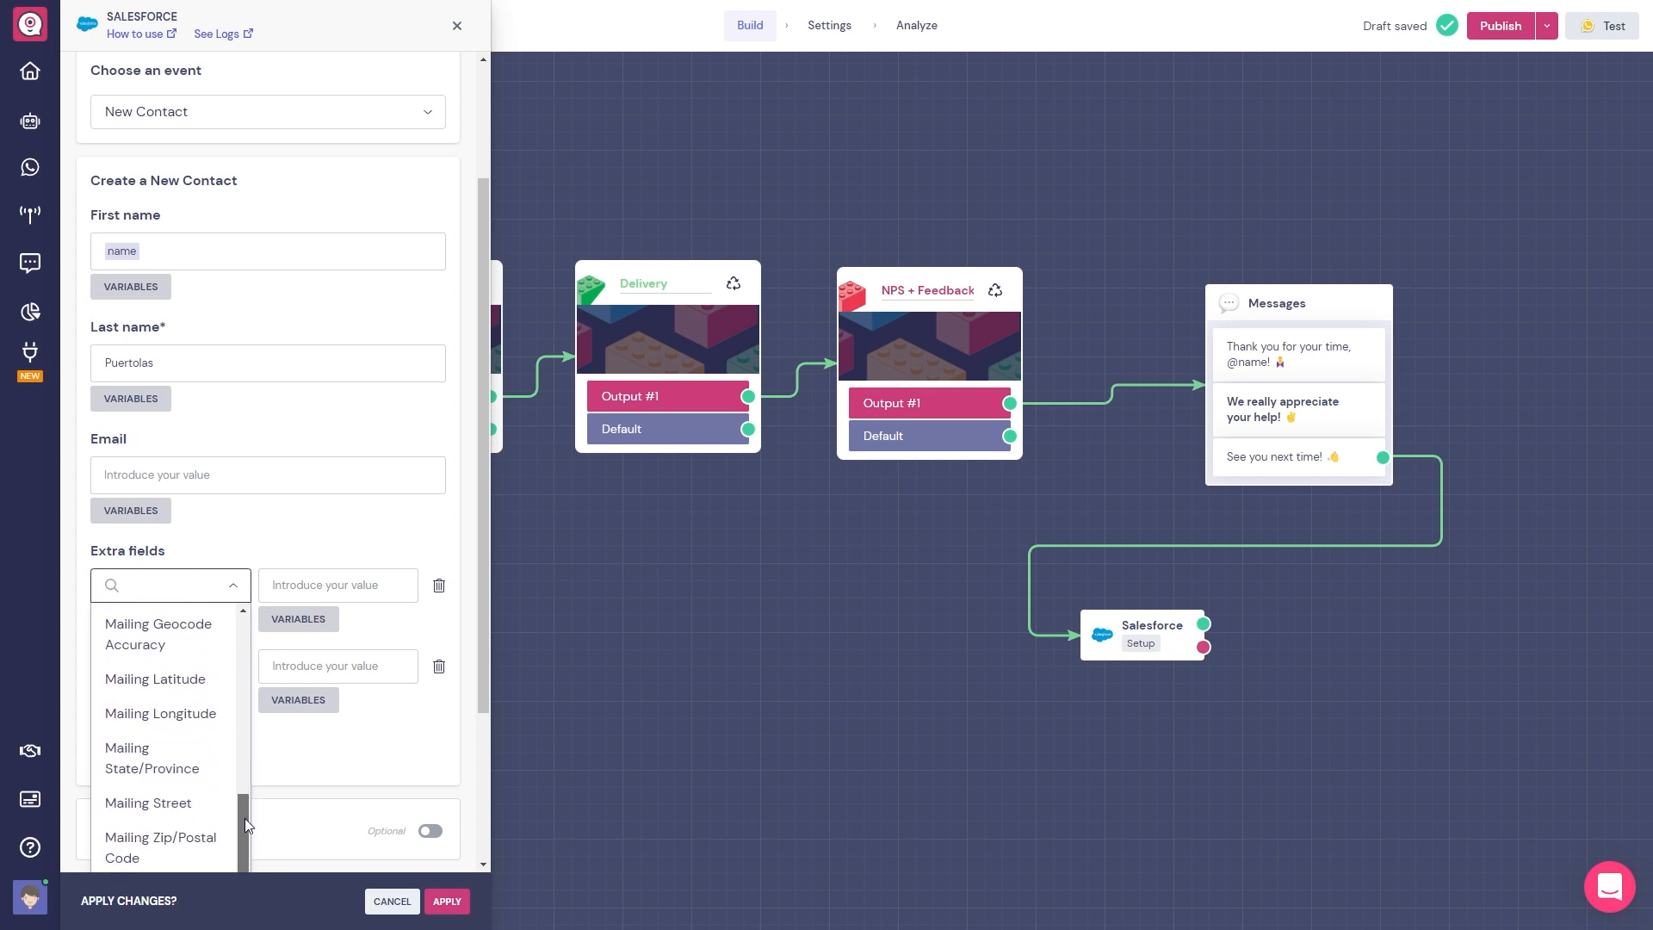
Set Update a Contact to match First Name / Contains and update the Email value from a variable.
{"action": "scroll", "scroll_direction": "down", "scroll_amount": 3}
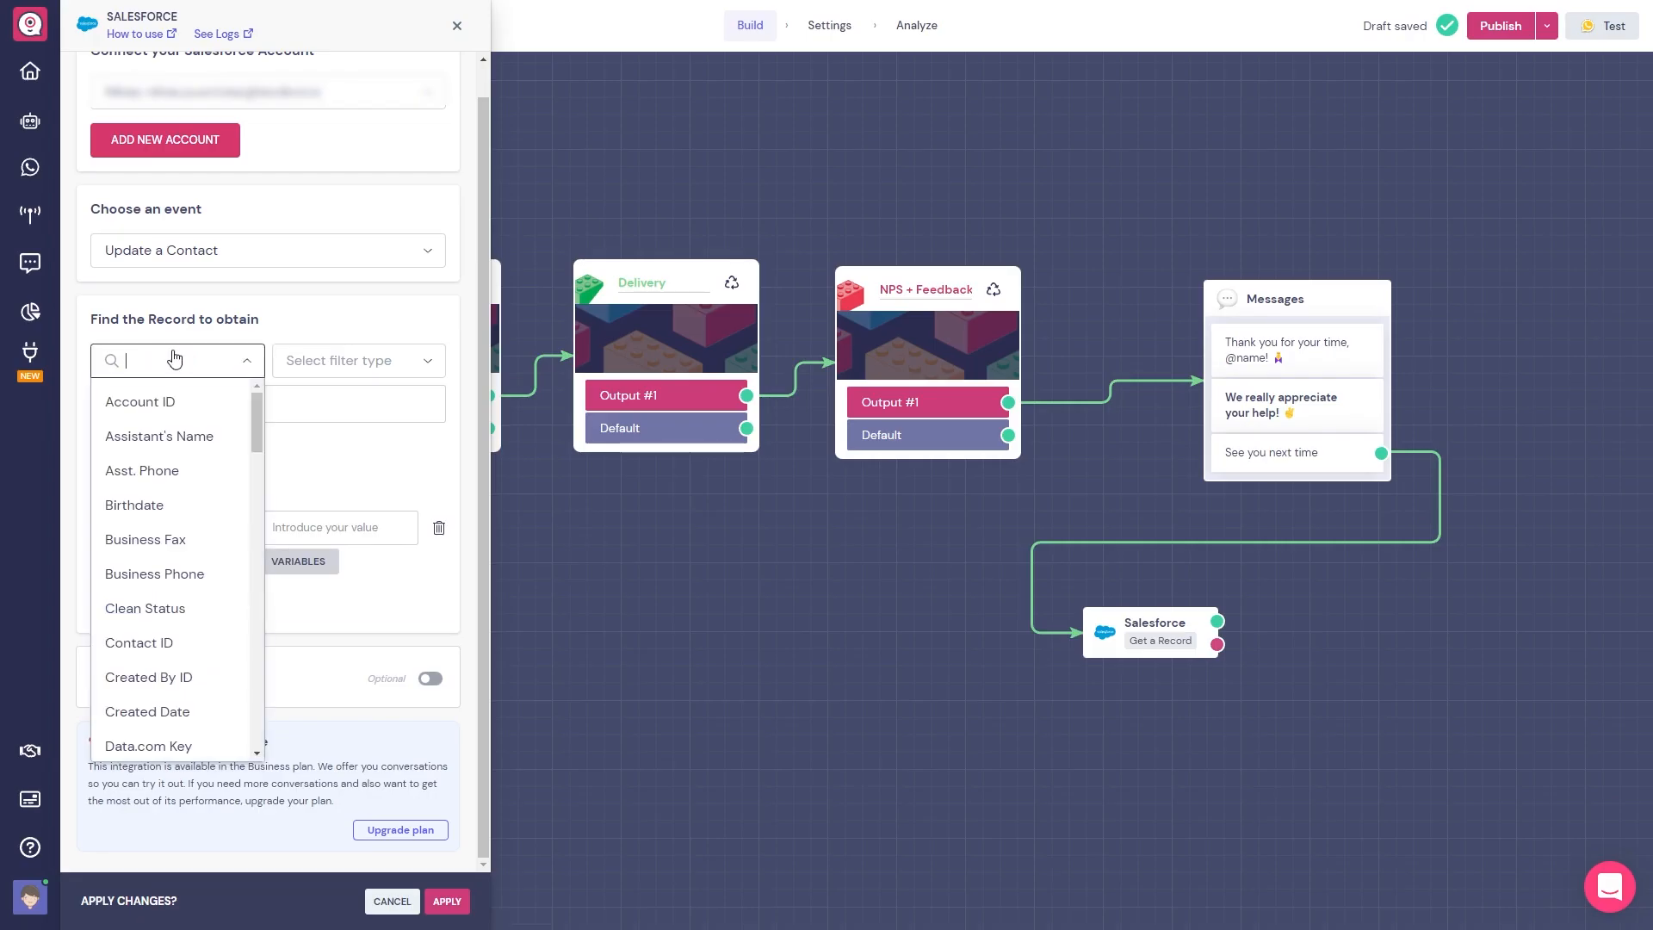
{"action": "scroll", "scroll_direction": "down", "scroll_amount": 3}
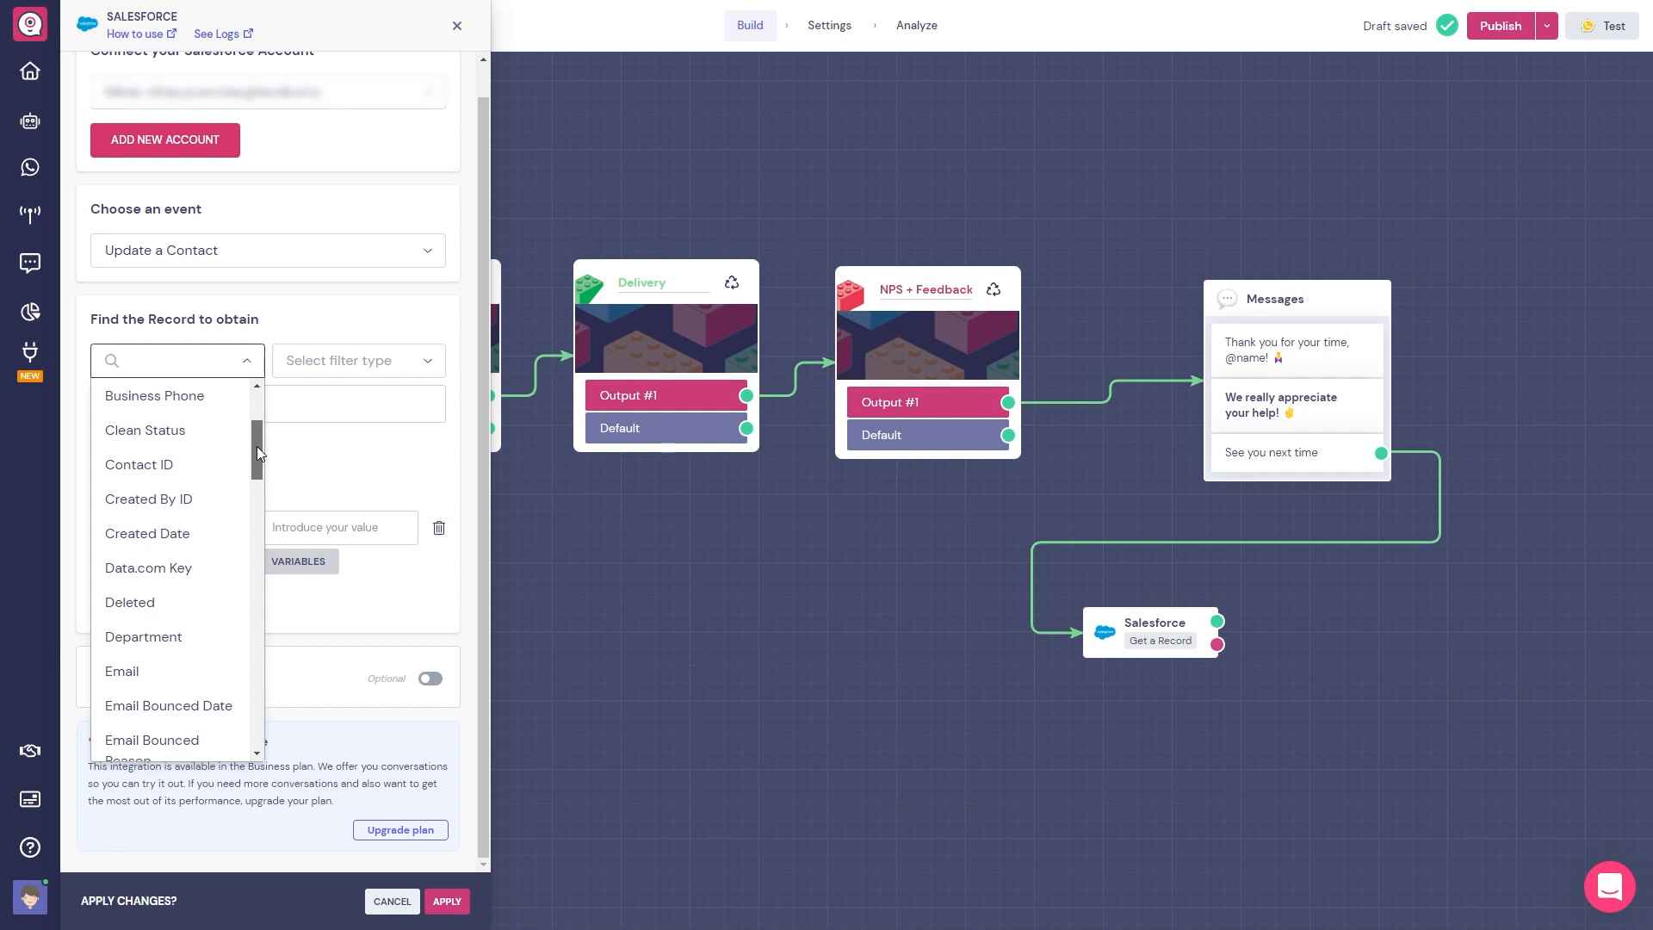
{"action": "scroll", "scroll_direction": "down", "scroll_amount": 3}
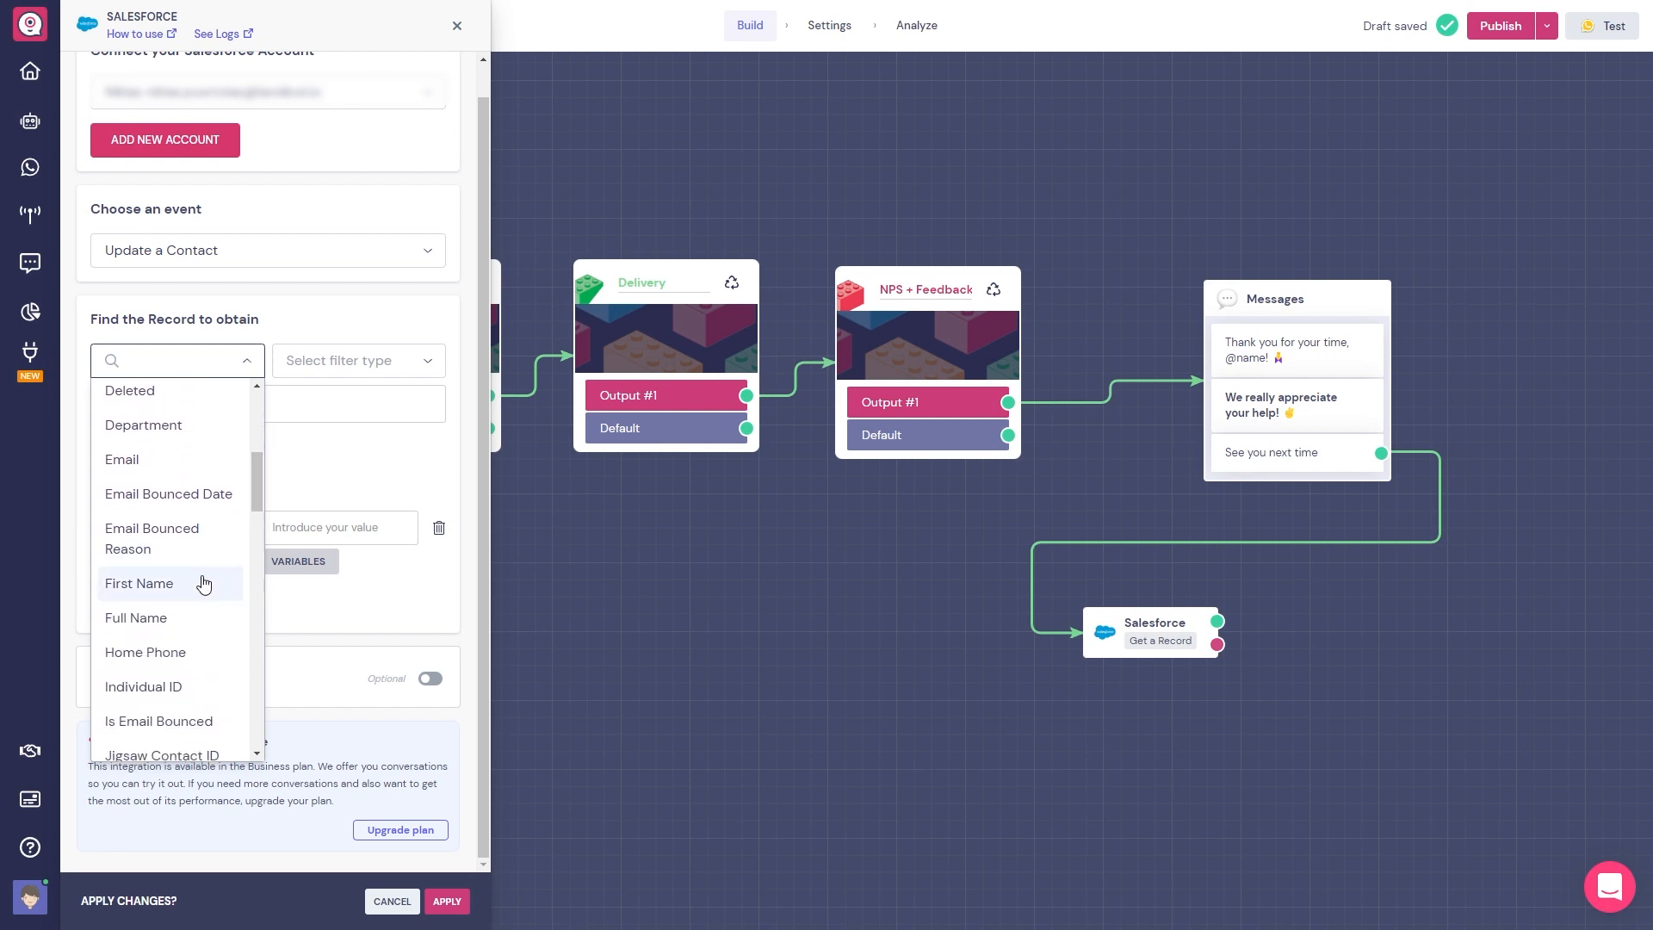
{"action": "left_click", "coordinate": [140, 584]}
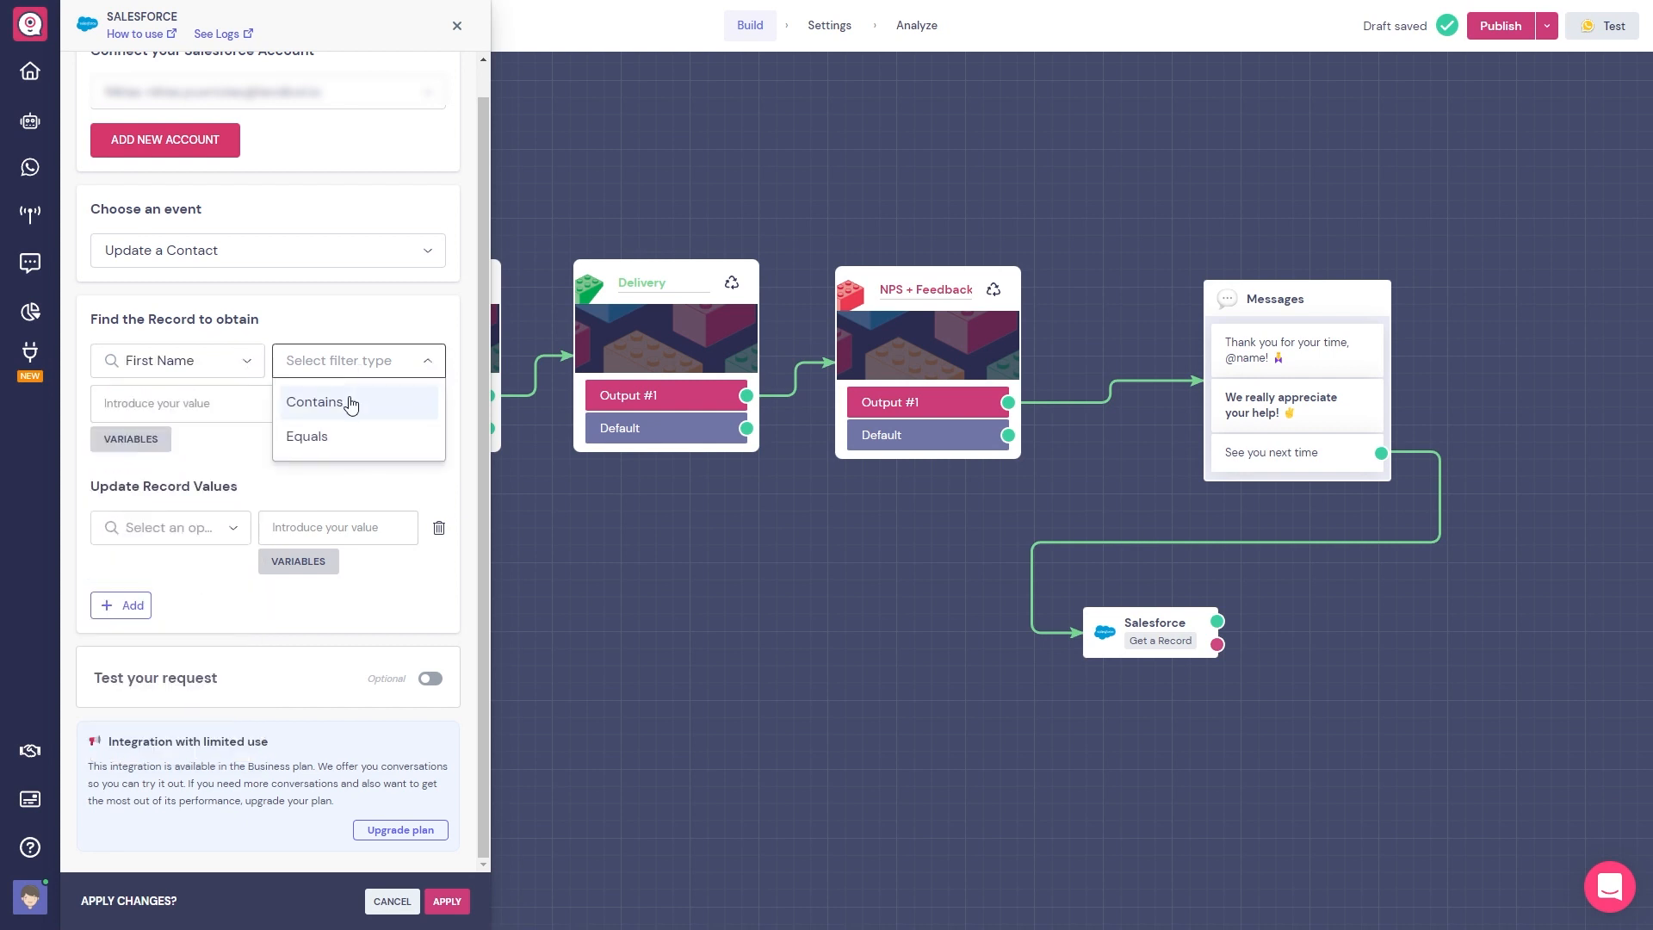
{"action": "left_click", "coordinate": [314, 401]}
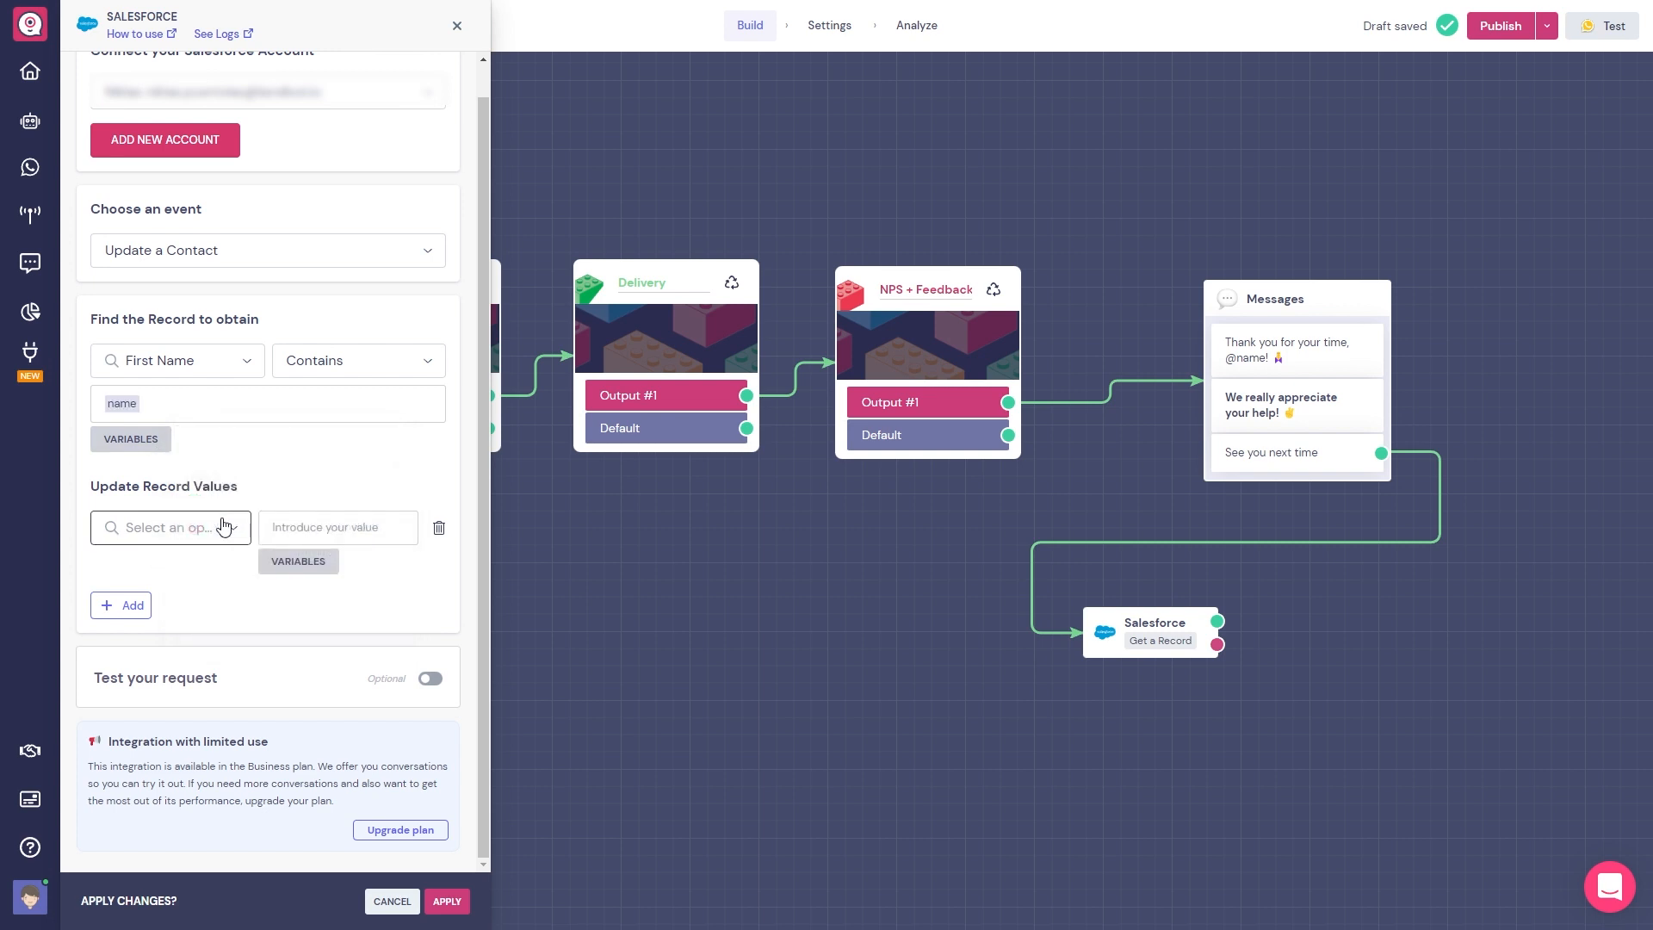
{"action": "left_click", "coordinate": [169, 527]}
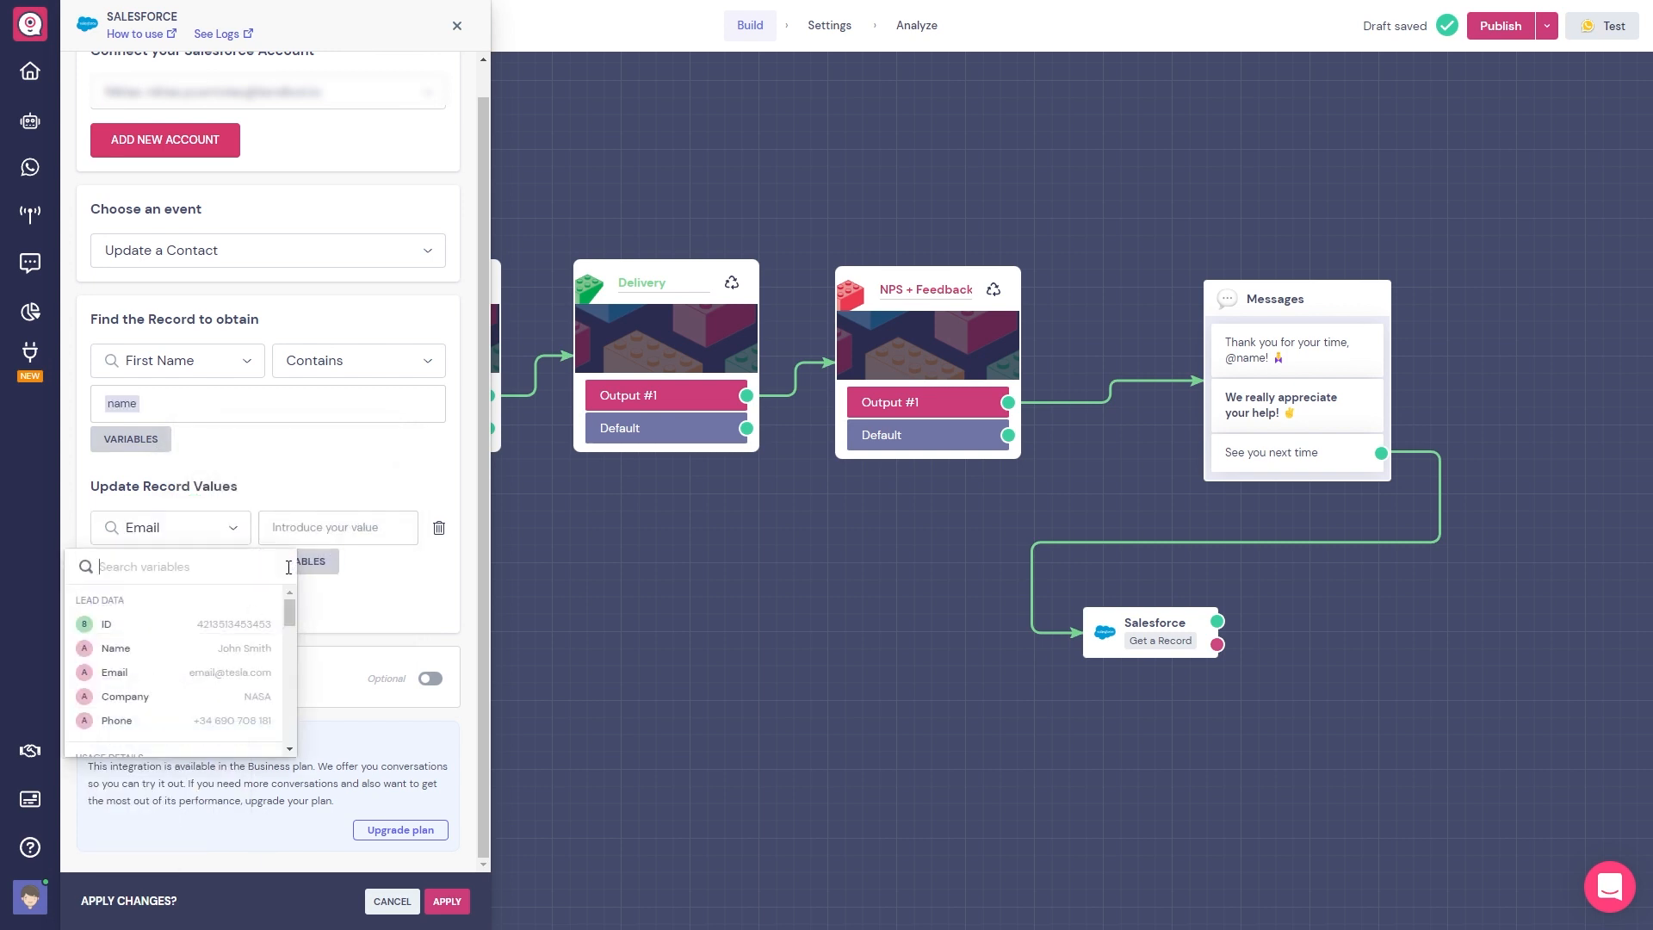
{"action": "left_click", "coordinate": [113, 672]}
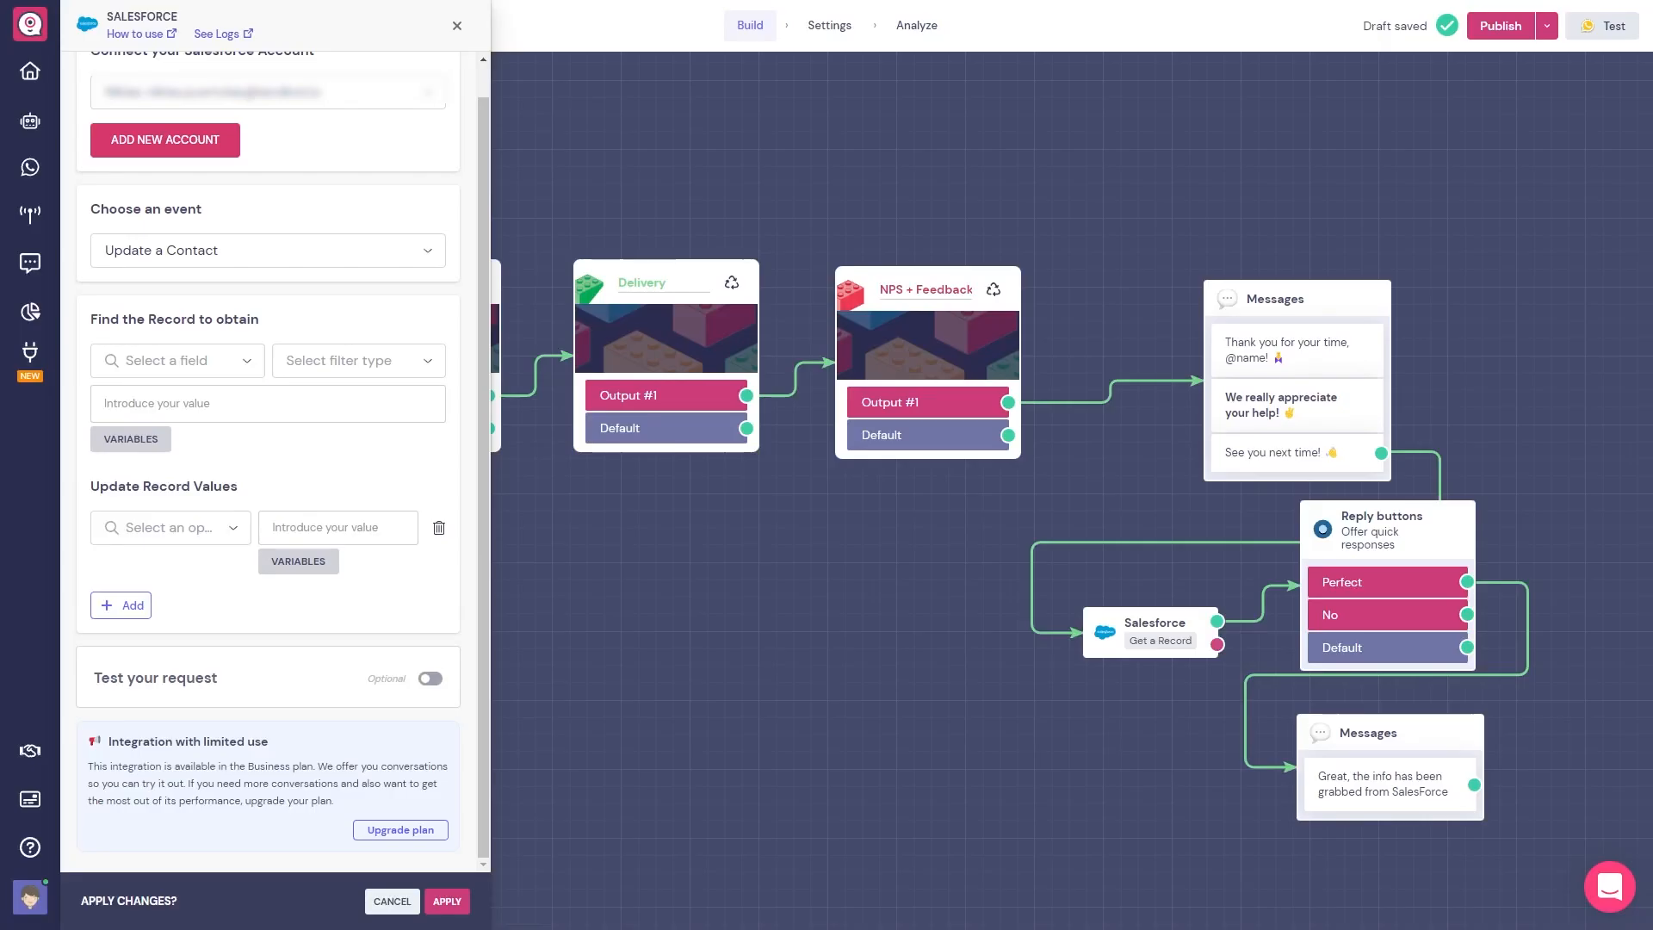
Set Get a Record on Contact where Email contains bruno, with Test your request switched on.
{"action": "left_click", "coordinate": [268, 249]}
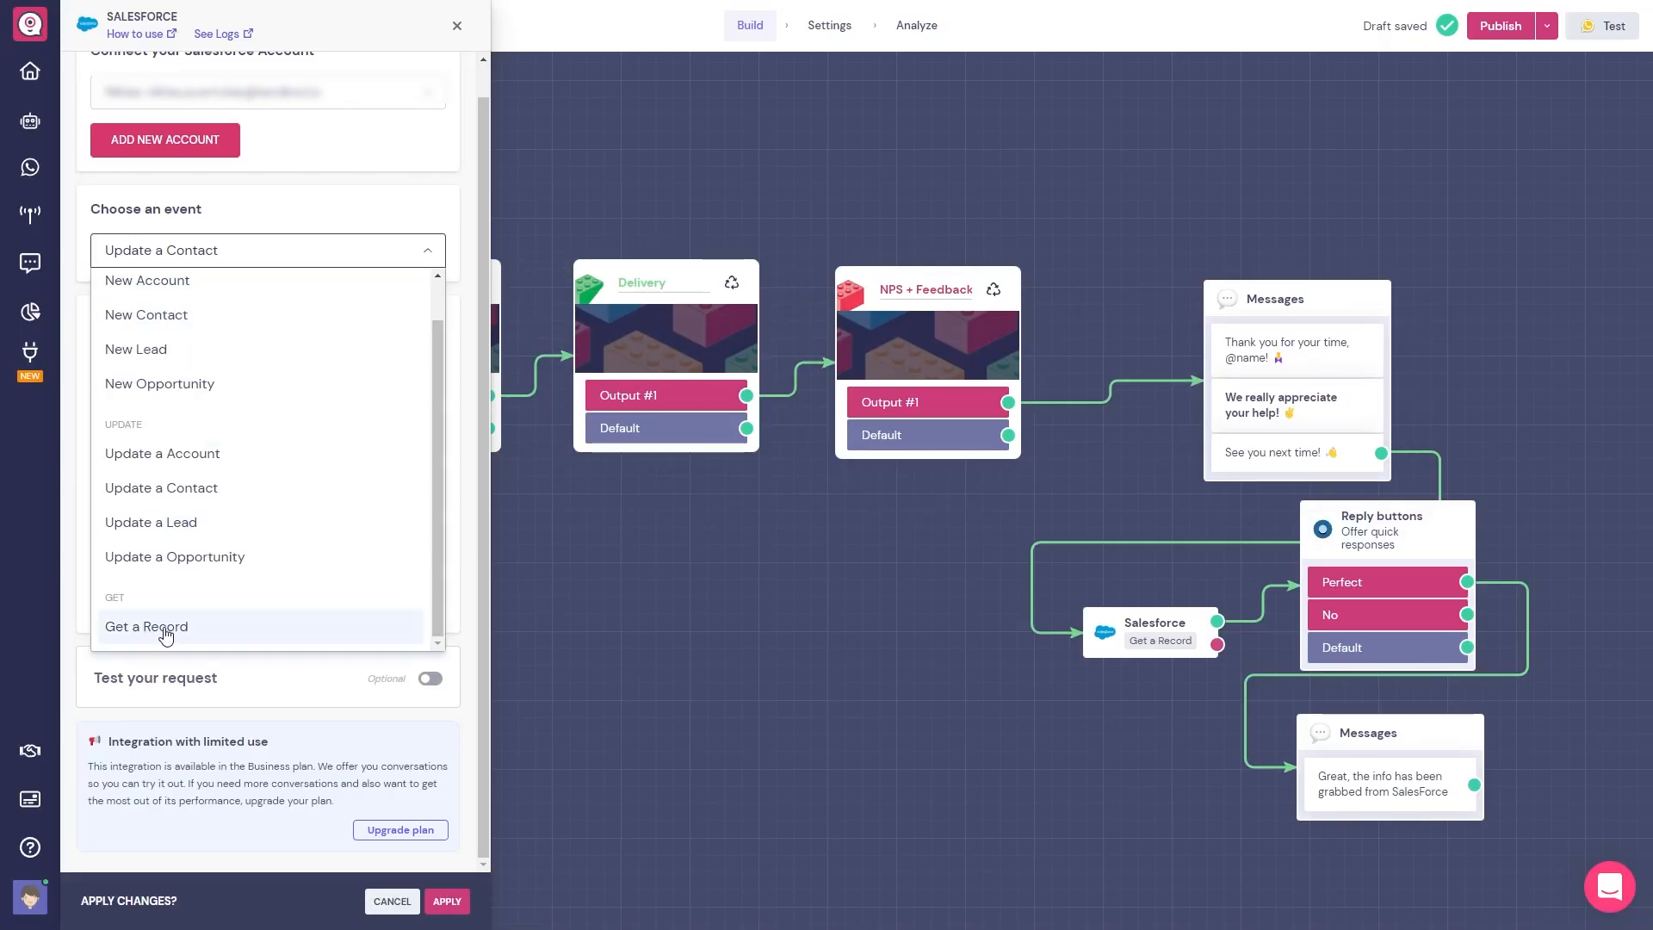
{"action": "left_click", "coordinate": [145, 625]}
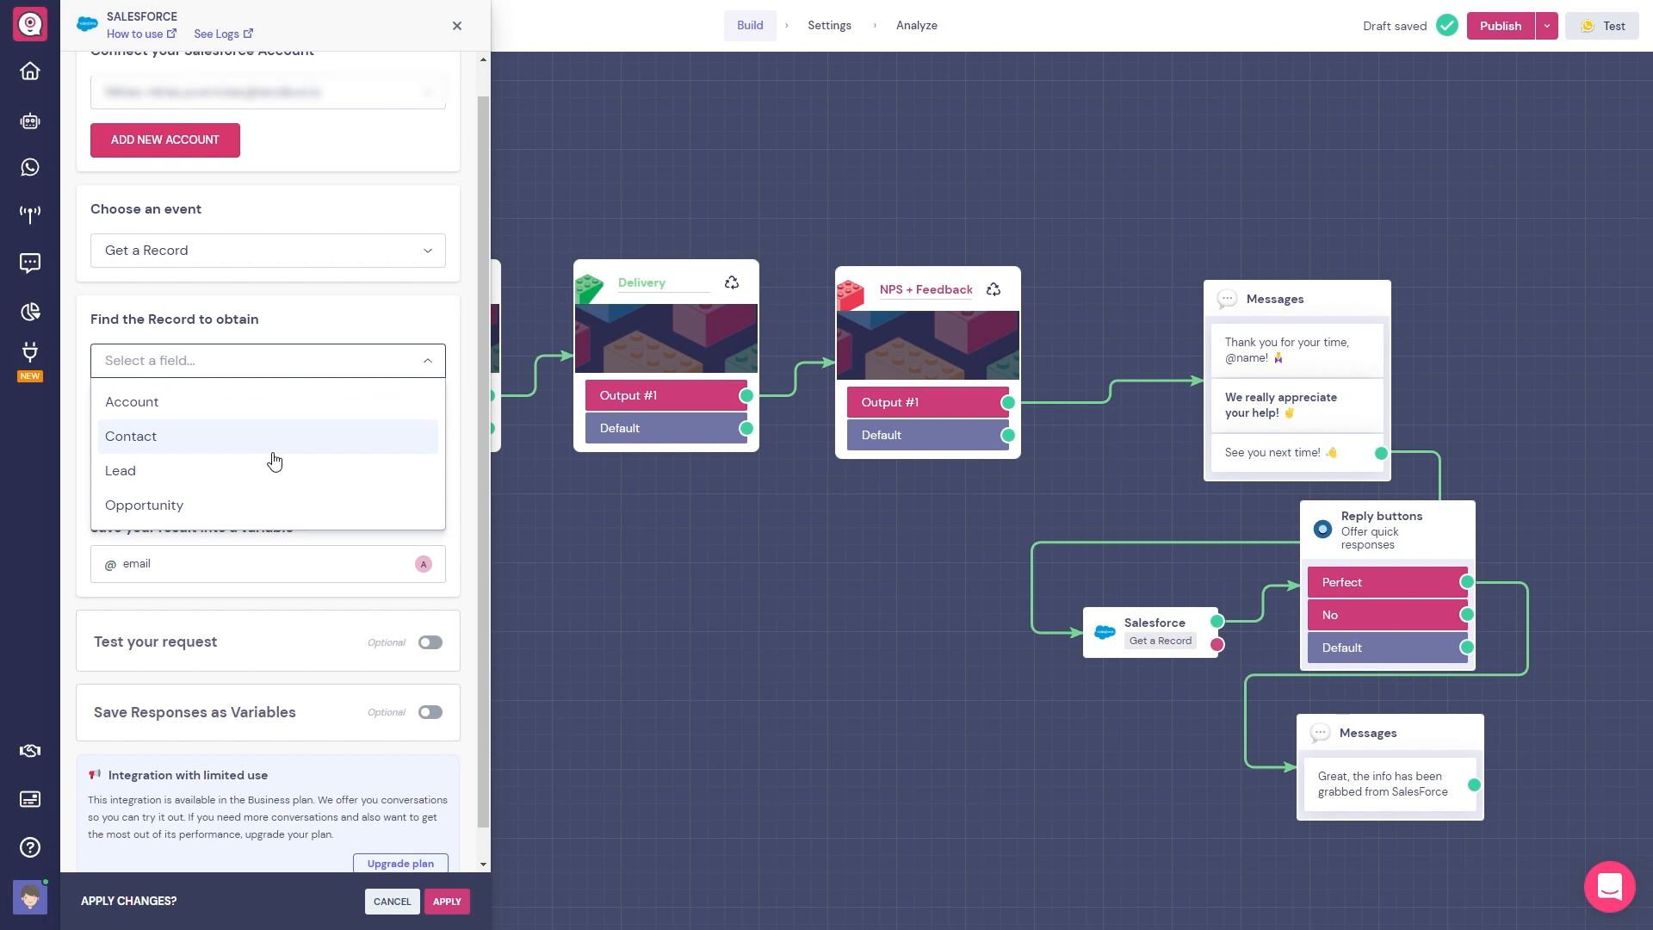
{"action": "left_click", "coordinate": [130, 435]}
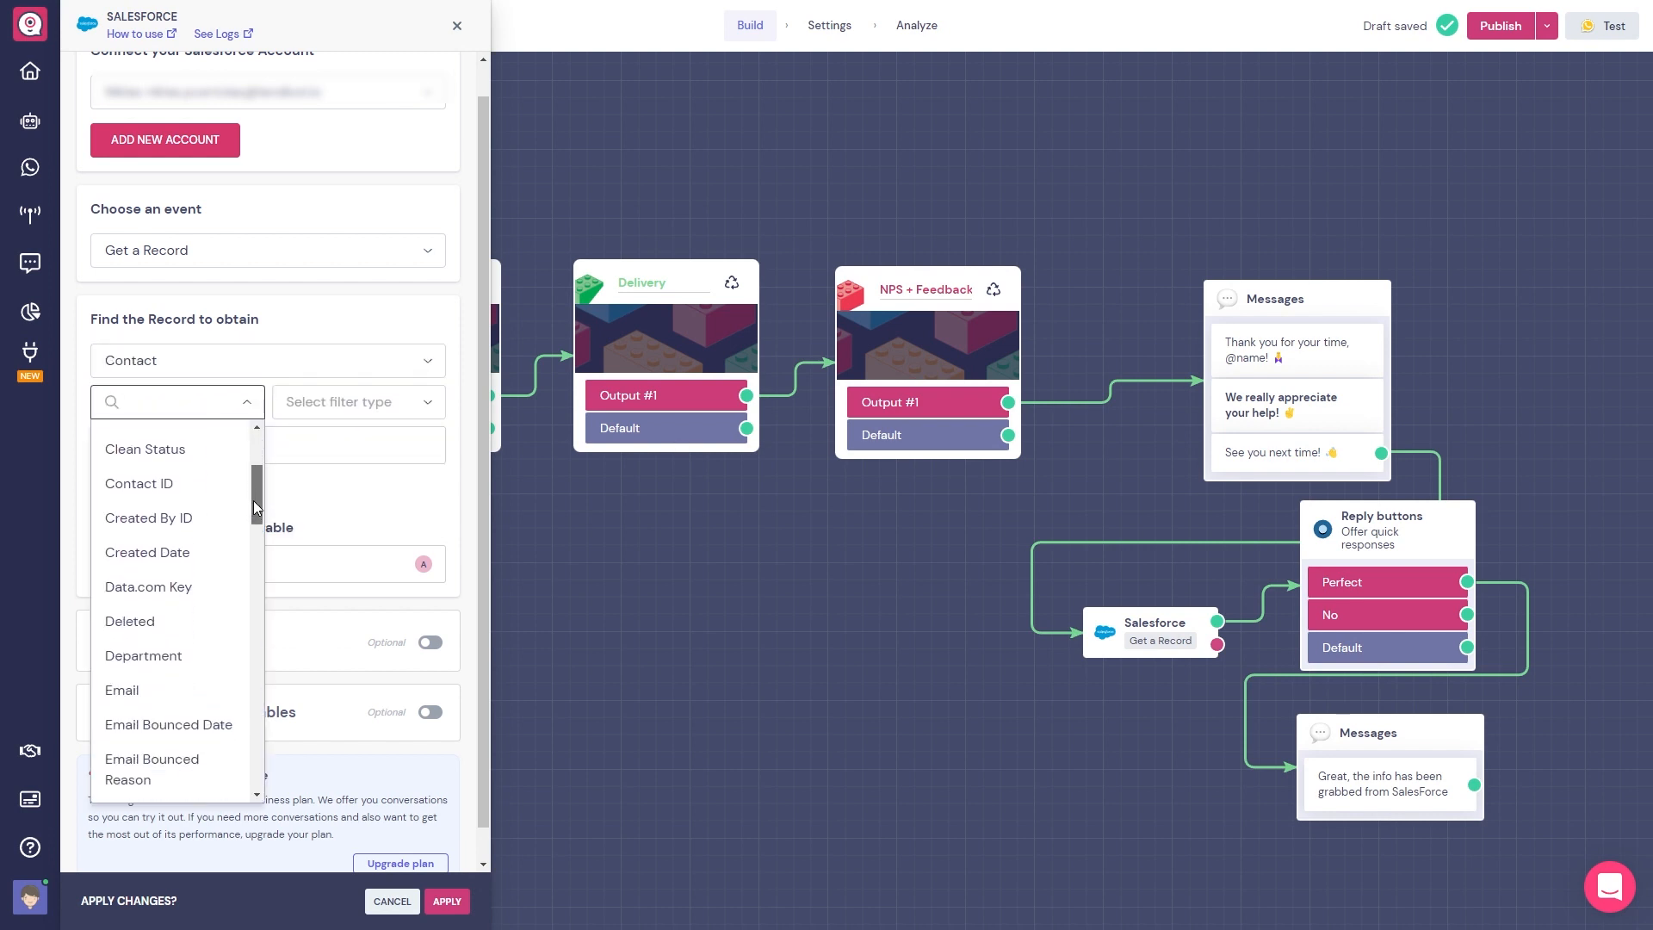
{"action": "left_click", "coordinate": [121, 688]}
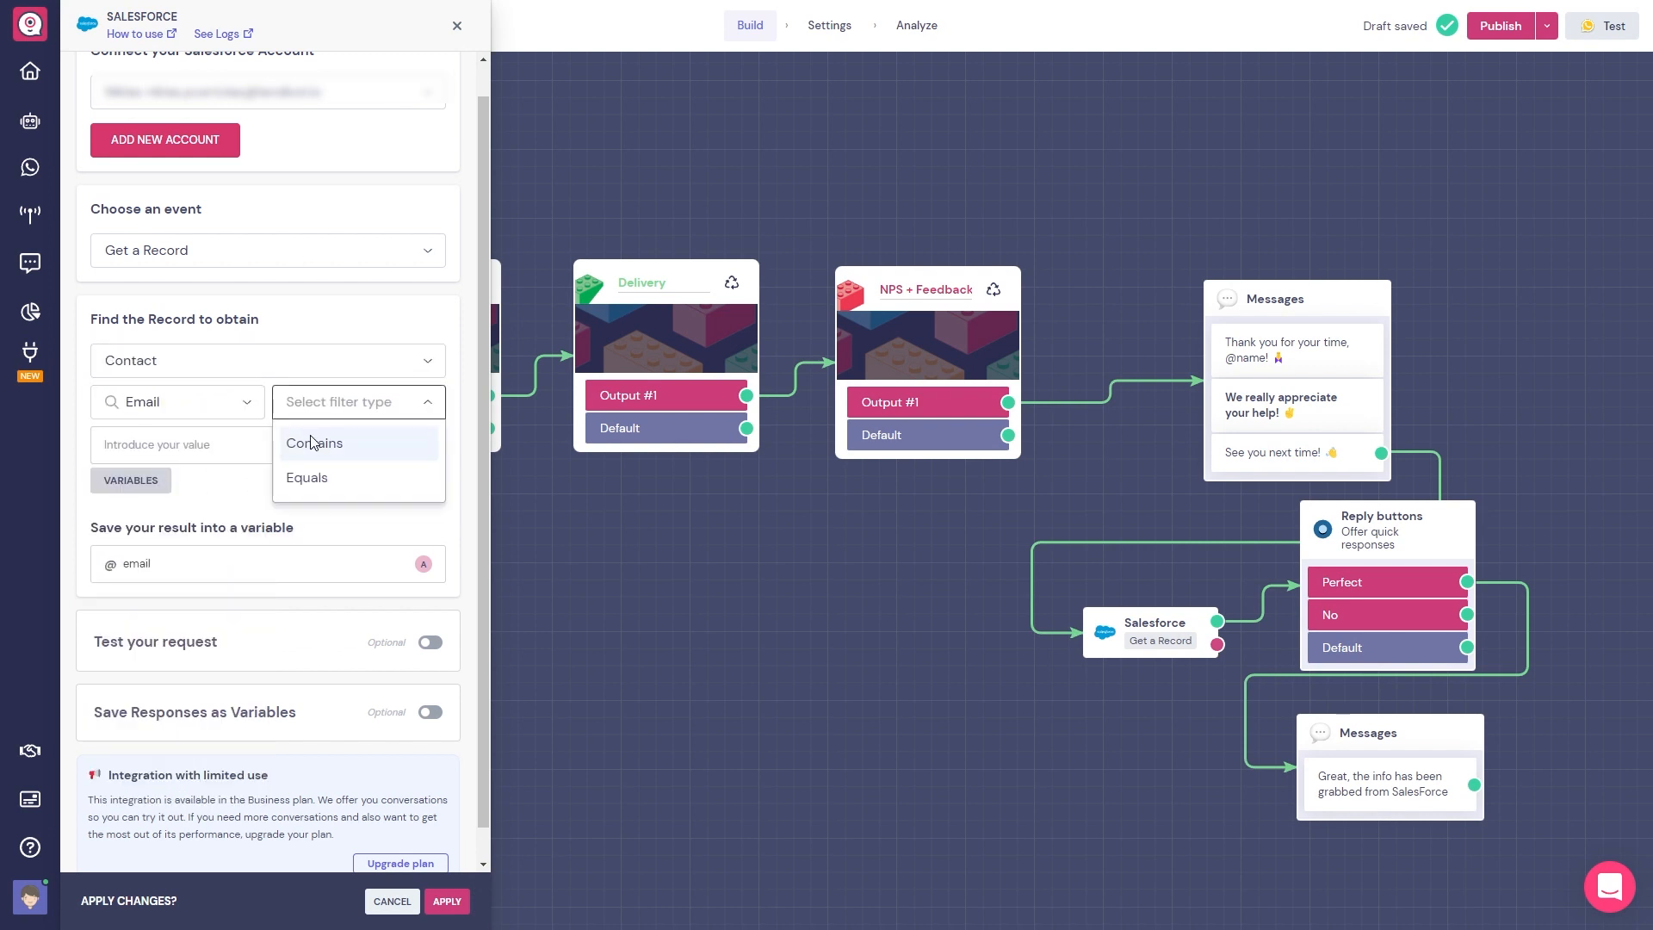
{"action": "left_click", "coordinate": [313, 443]}
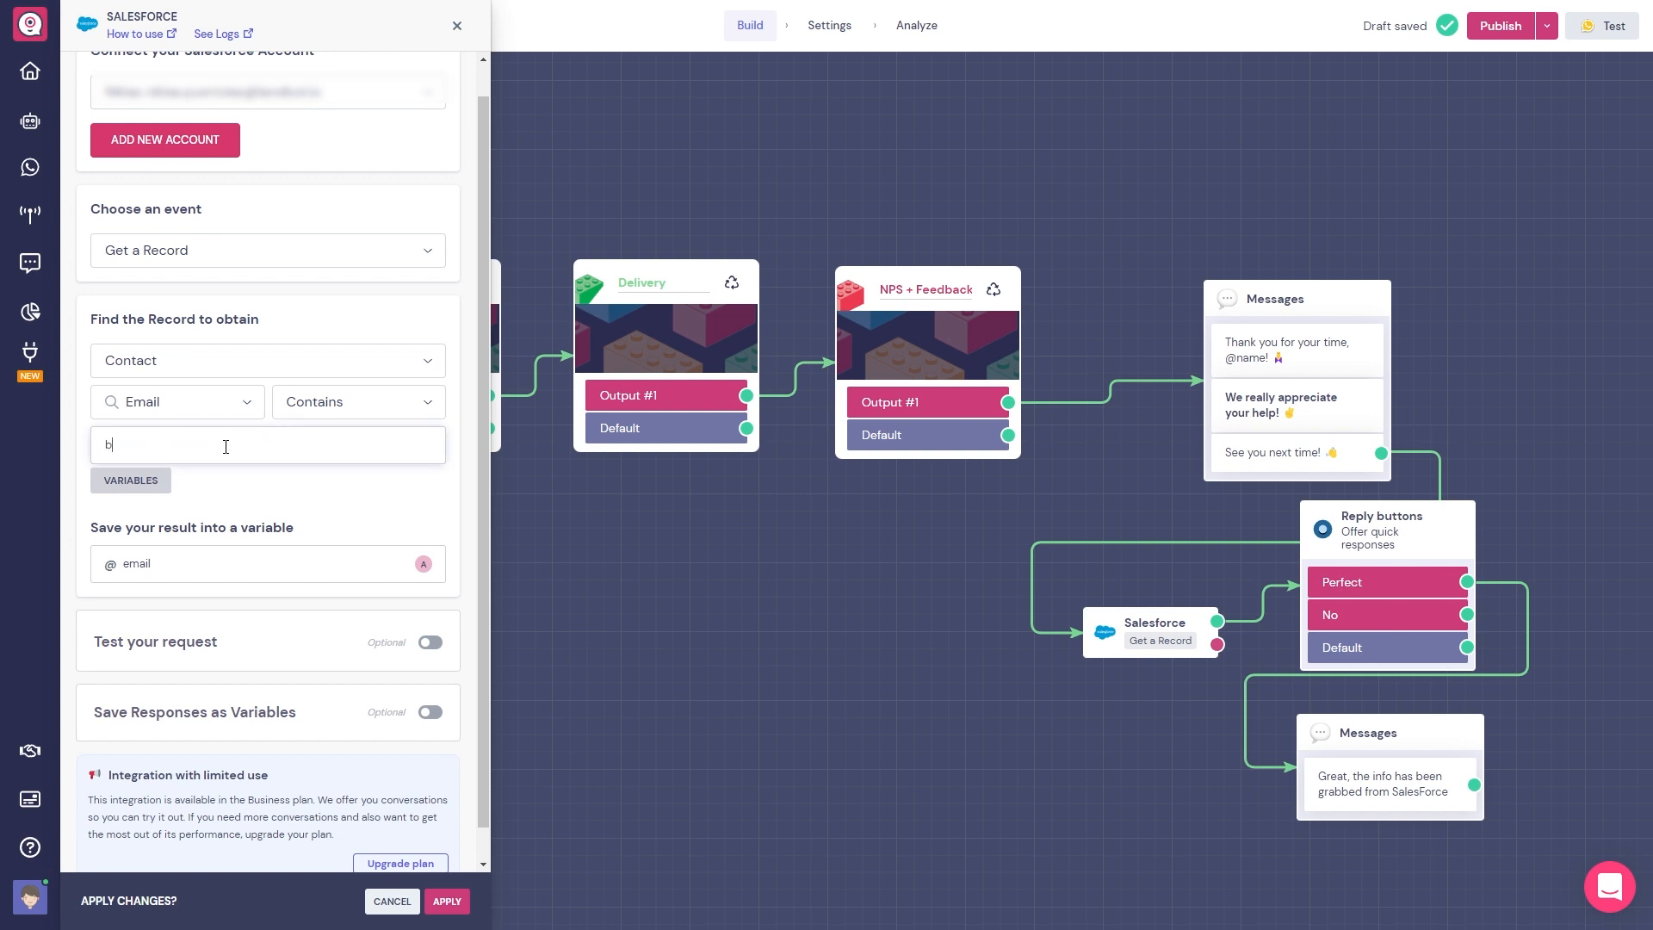
{"action": "type", "text": "runo"}
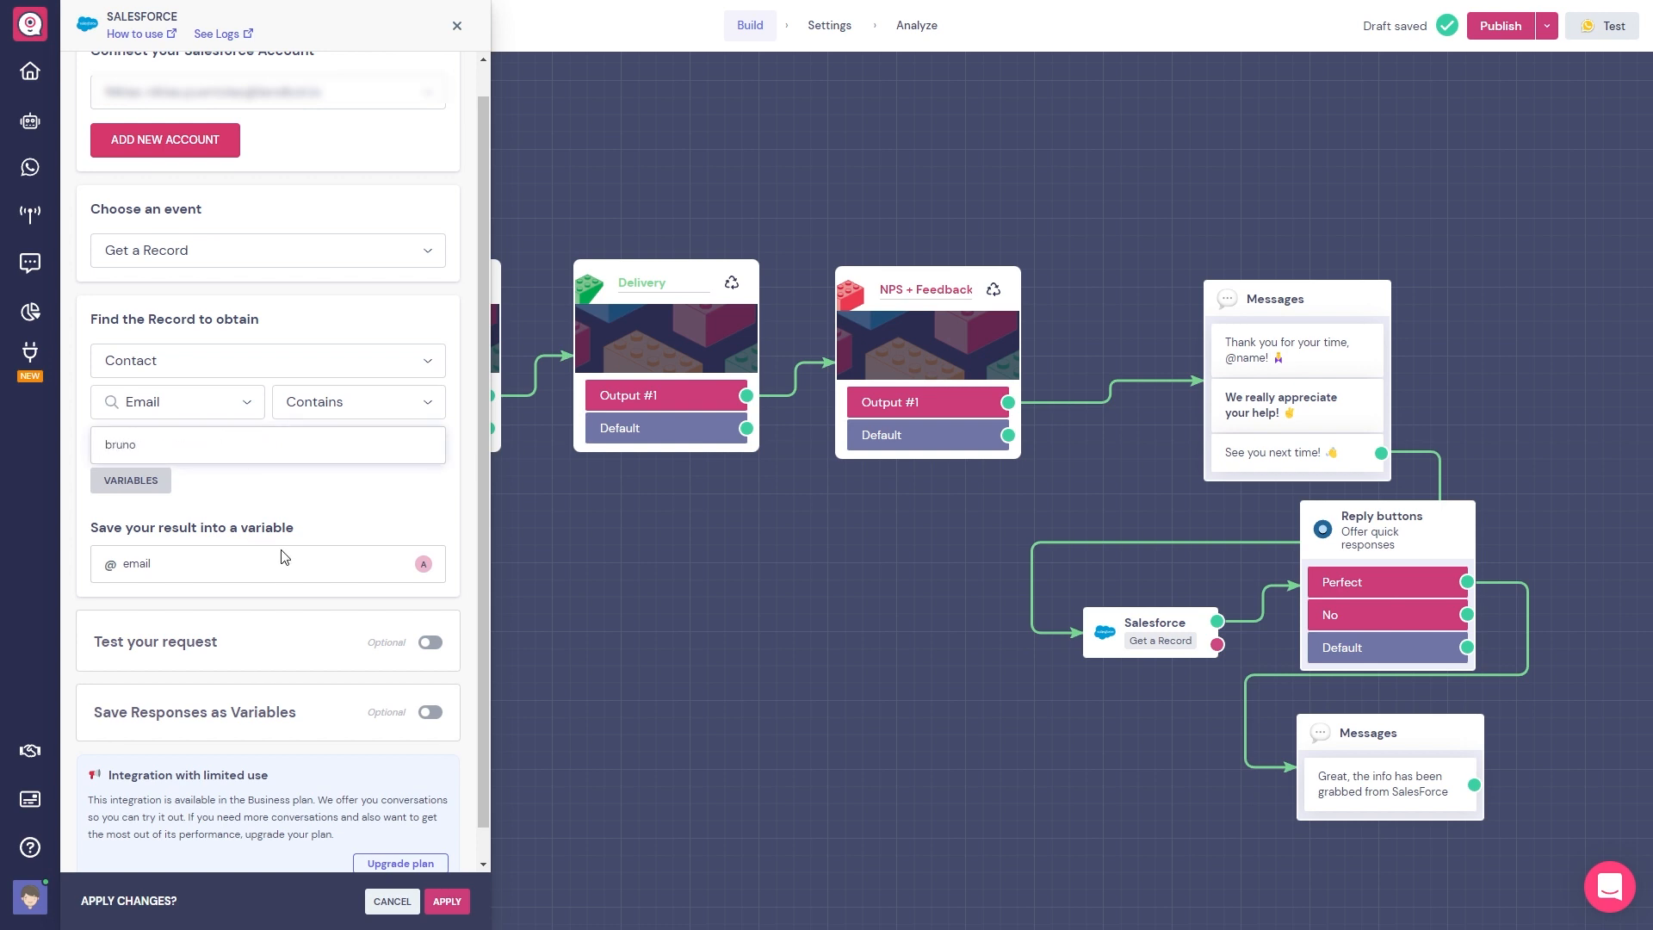
{"action": "left_click", "coordinate": [428, 643]}
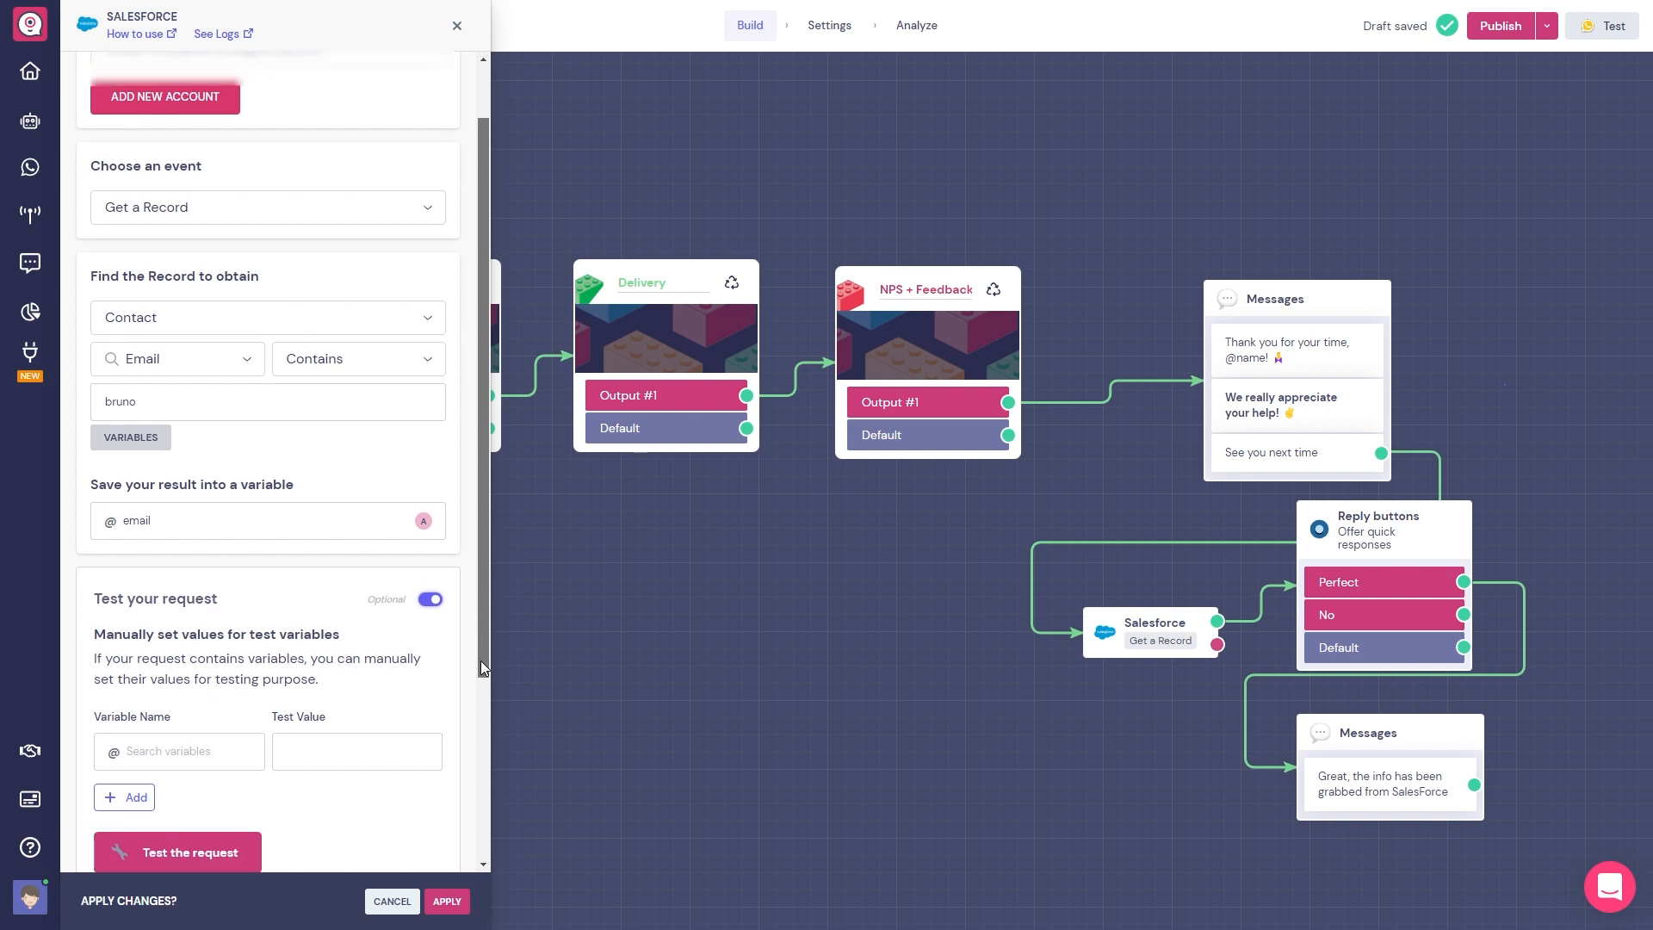